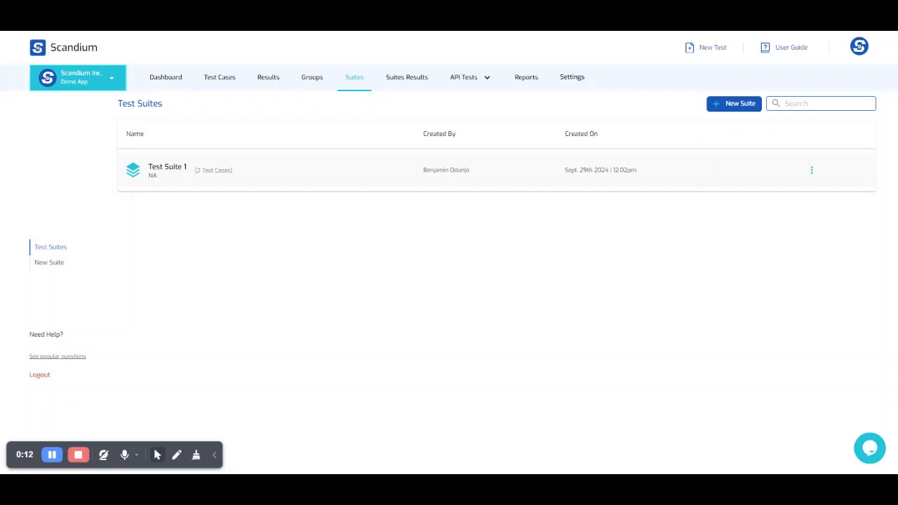
{"action": "mouse_move", "coordinate": [490, 324]}
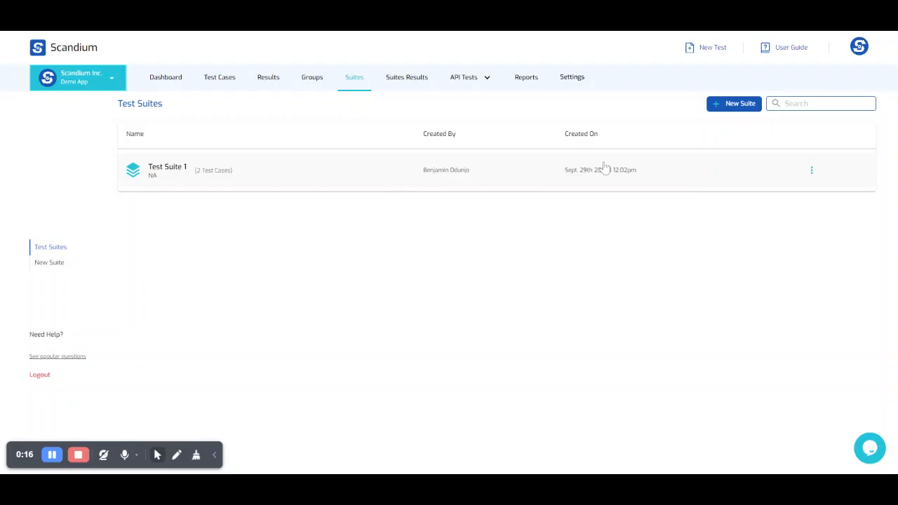
{"action": "mouse_move", "coordinate": [578, 196]}
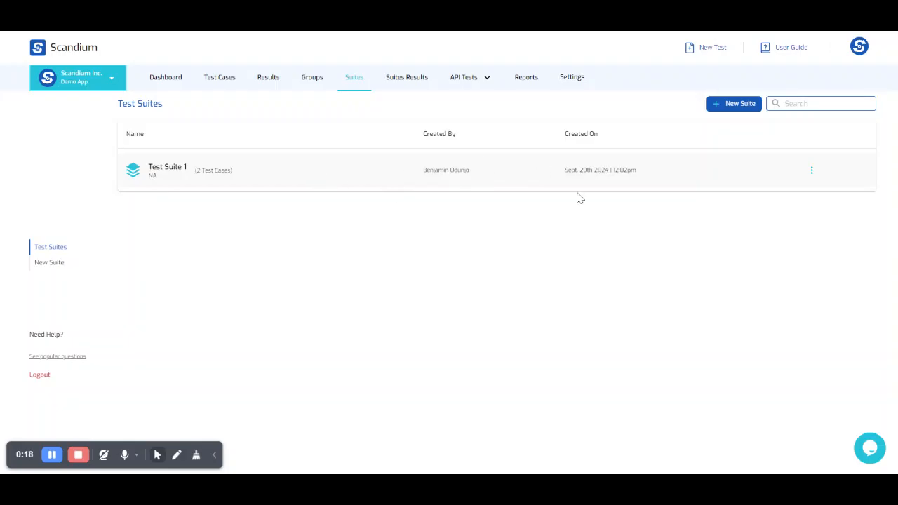
{"action": "mouse_move", "coordinate": [703, 194]}
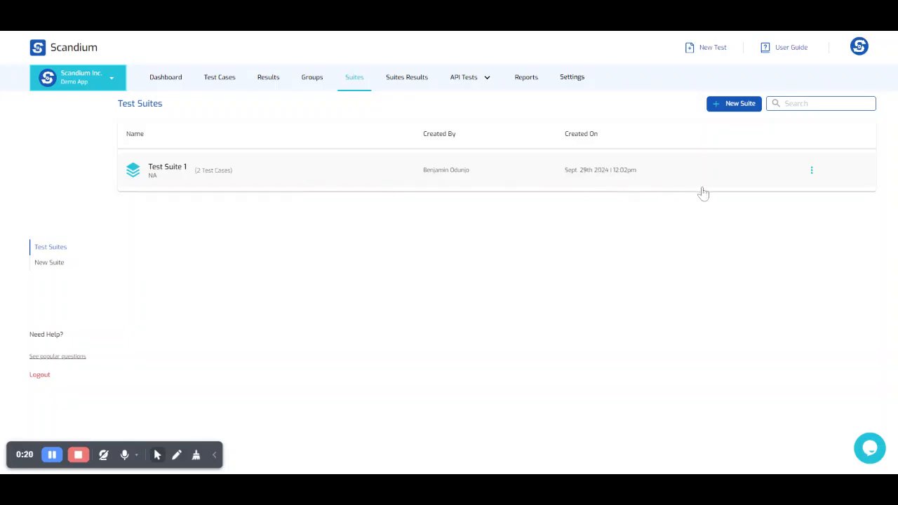
{"action": "mouse_move", "coordinate": [718, 195]}
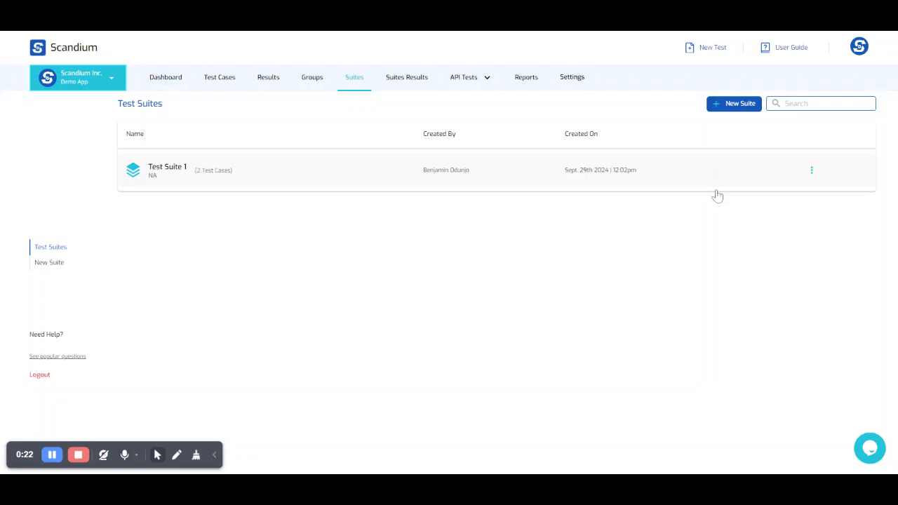
{"action": "mouse_move", "coordinate": [800, 208]}
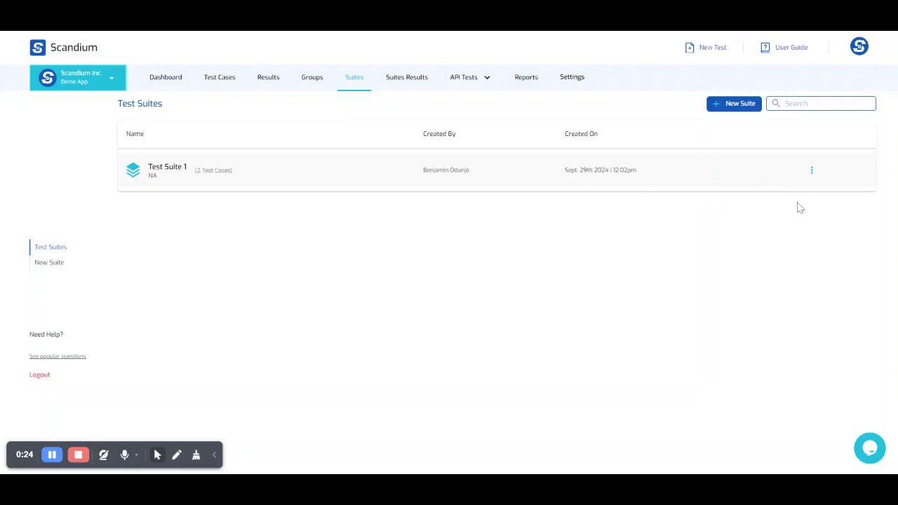
Show the run, schedule, copy and delete actions for Test Suite 1.
{"action": "left_click", "coordinate": [811, 170]}
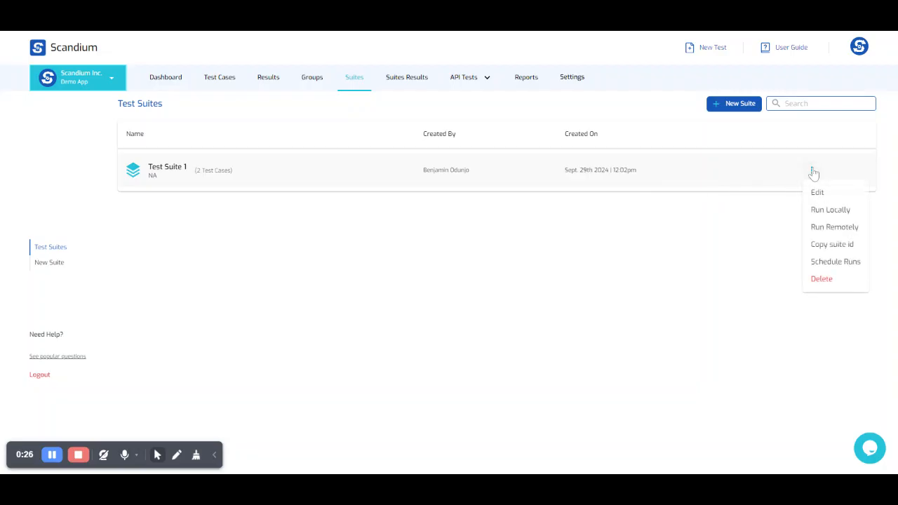
{"action": "mouse_move", "coordinate": [834, 227]}
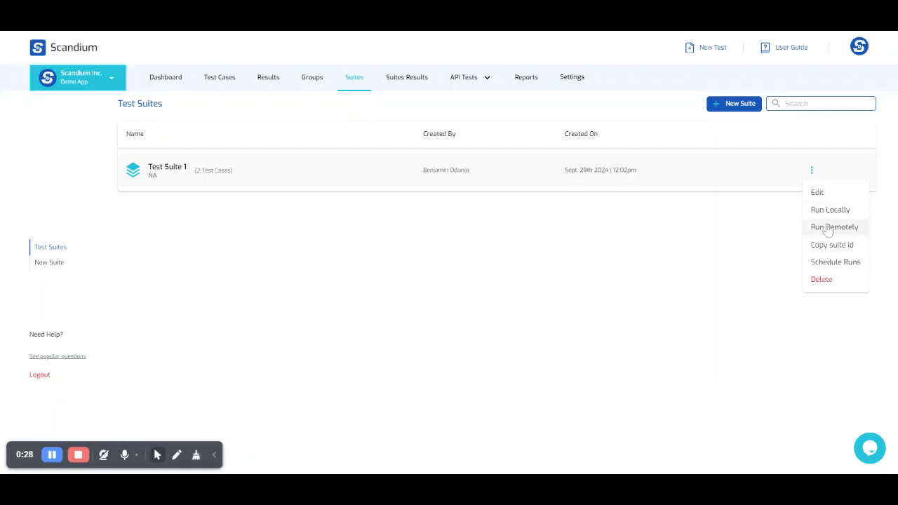
{"action": "mouse_move", "coordinate": [820, 217]}
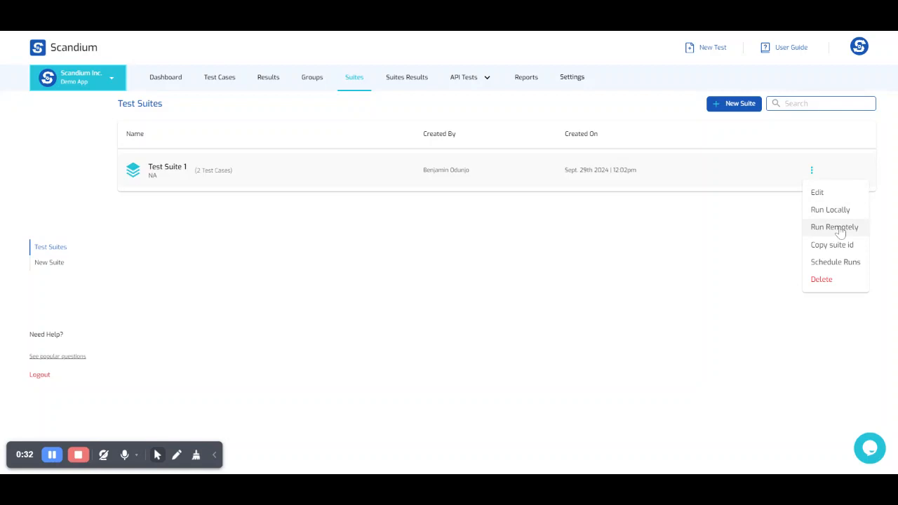
{"action": "mouse_move", "coordinate": [827, 199]}
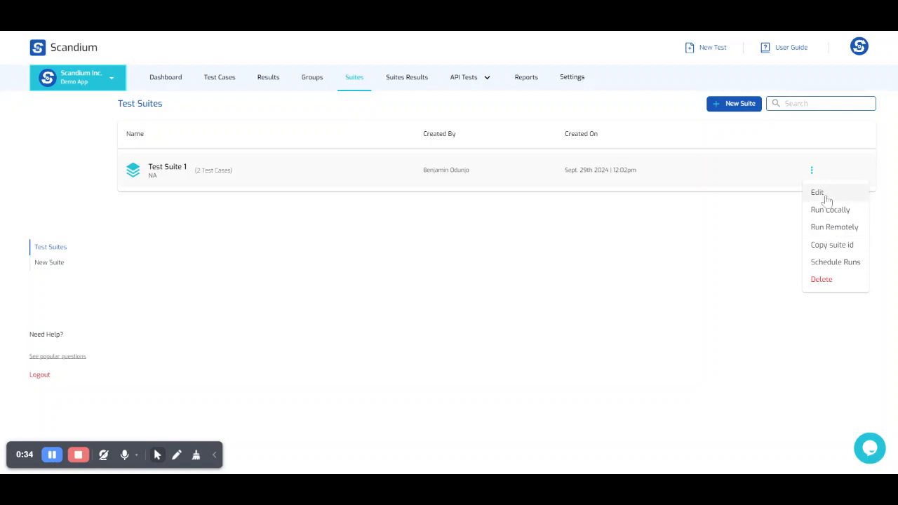
Change Test Suite 1's Execution Type to Parallel and update the suite.
{"action": "left_click", "coordinate": [817, 193]}
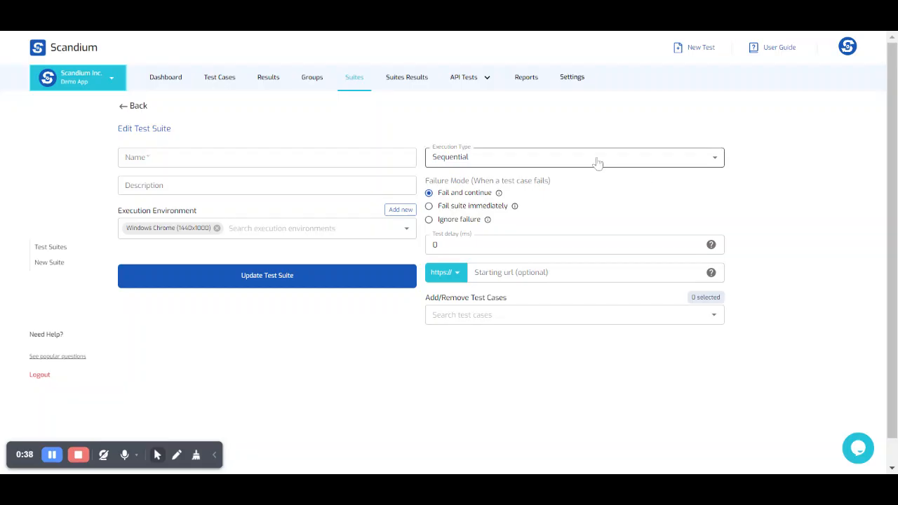
{"action": "mouse_move", "coordinate": [503, 169]}
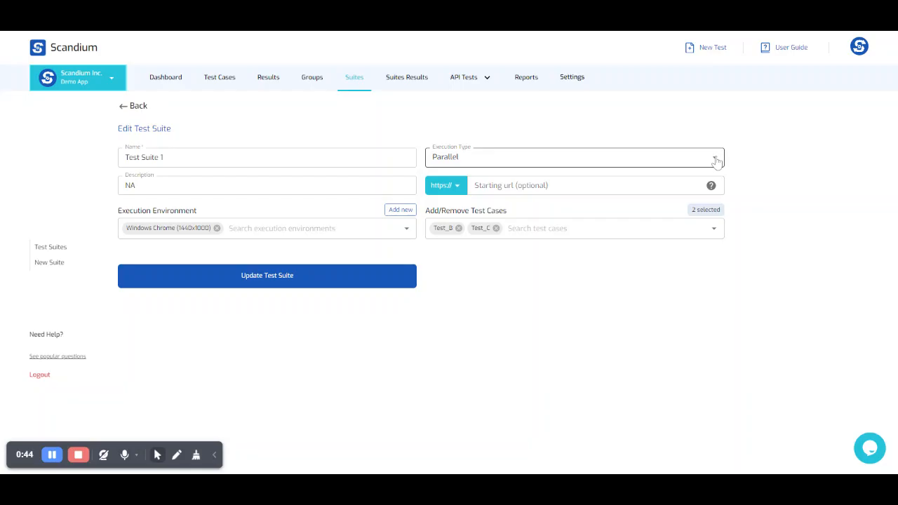
{"action": "left_click", "coordinate": [574, 157]}
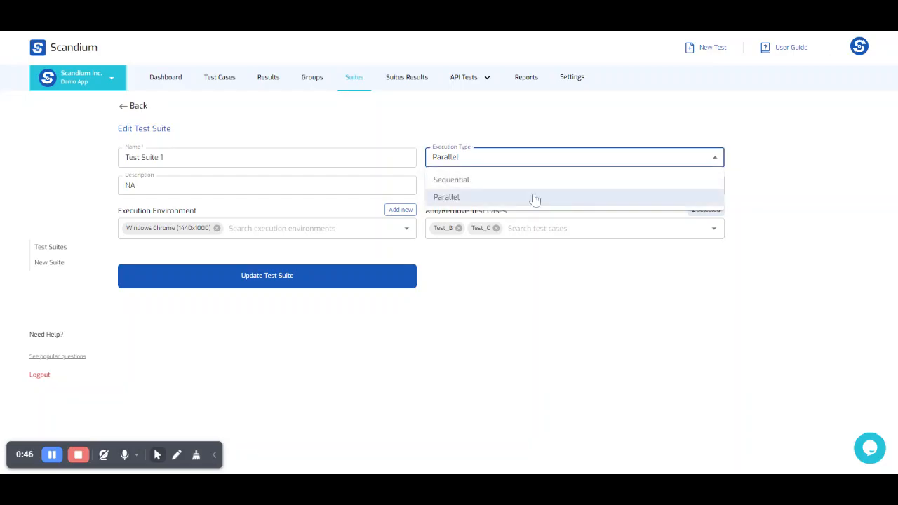
{"action": "left_click", "coordinate": [447, 197]}
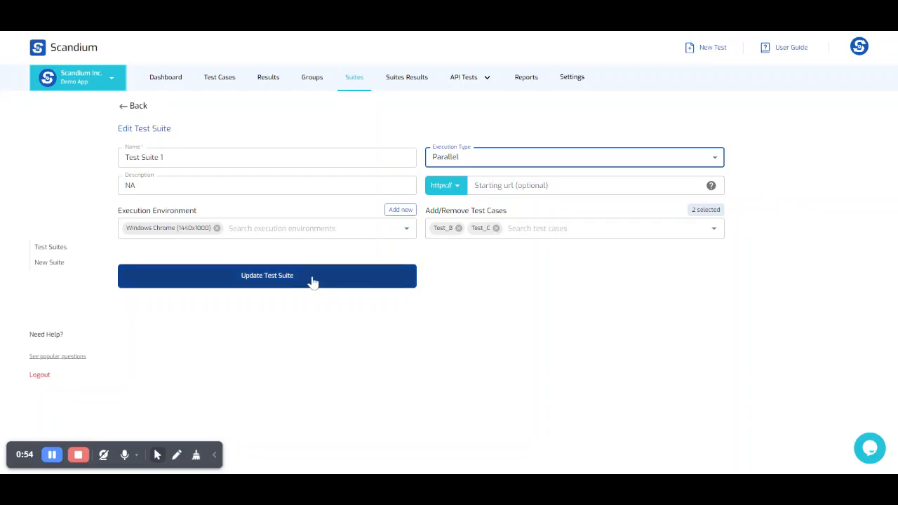
{"action": "left_click", "coordinate": [267, 275]}
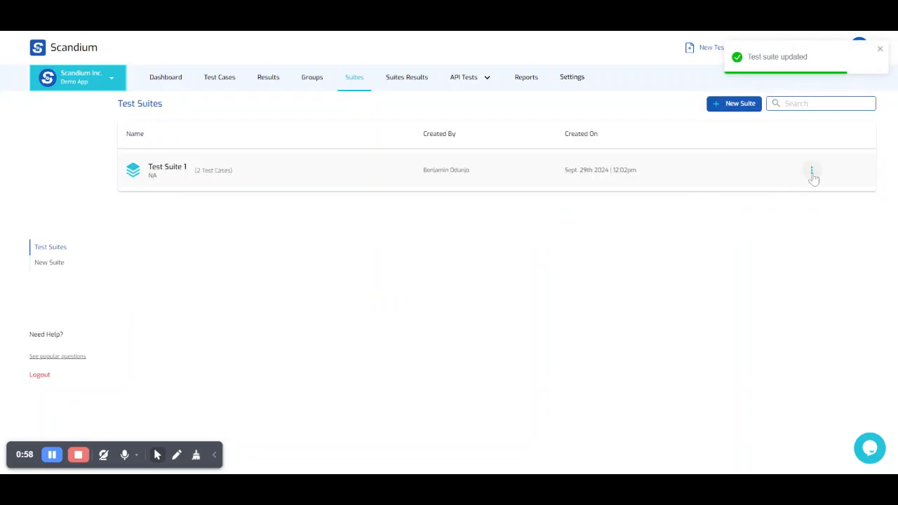
Start a remote run of Test Suite 1 with screenshots on and wait for completion.
{"action": "left_click", "coordinate": [811, 170]}
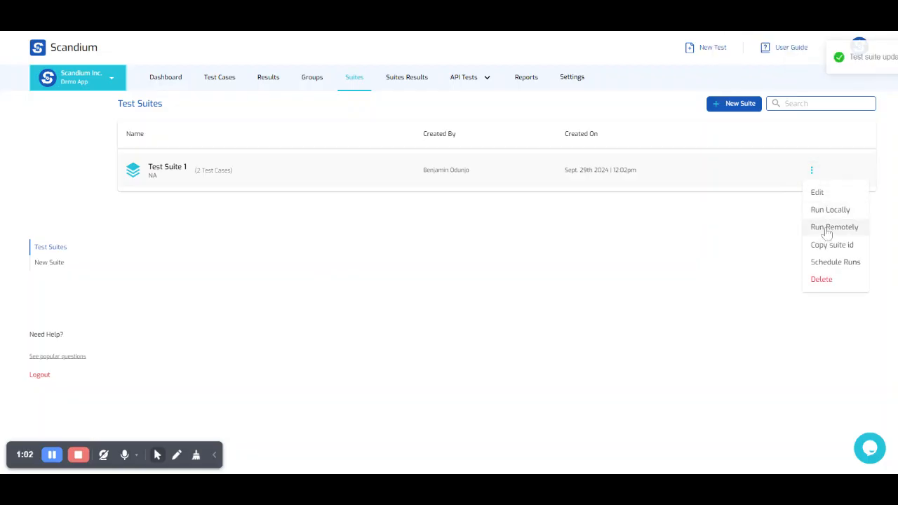
{"action": "left_click", "coordinate": [833, 227]}
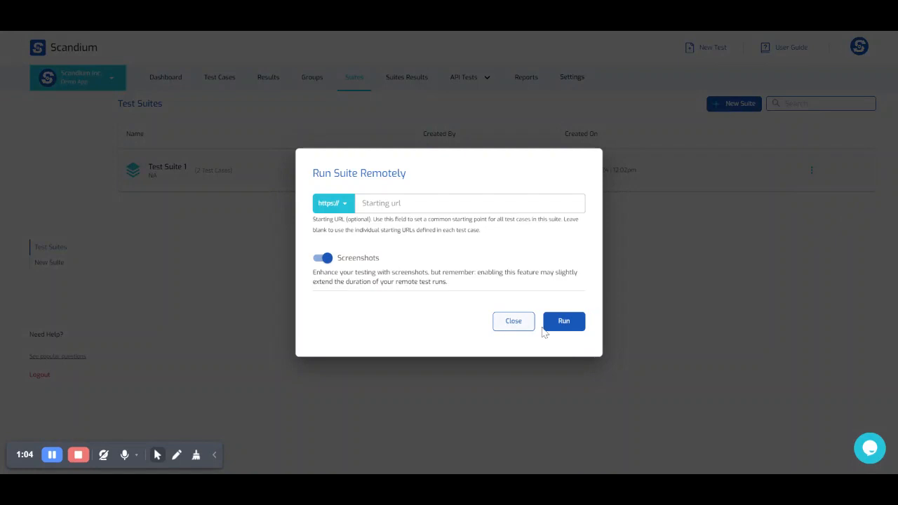
{"action": "left_click", "coordinate": [564, 320]}
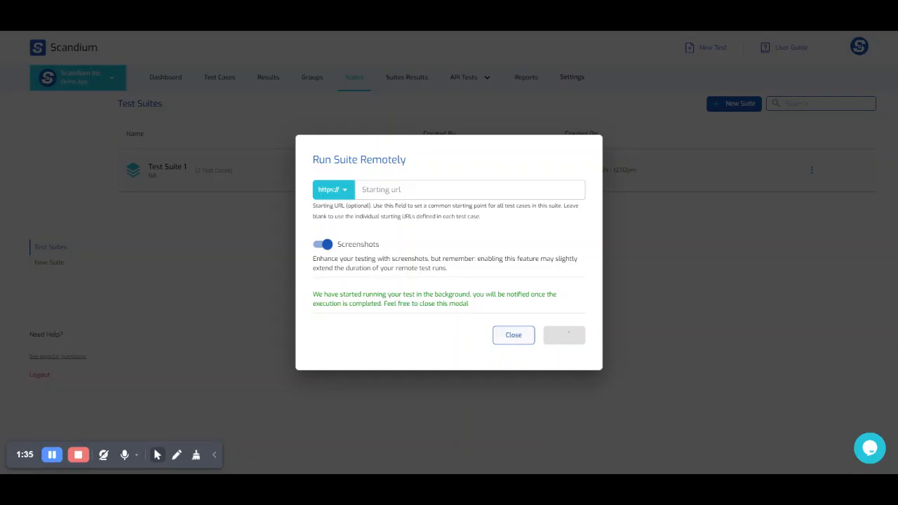
{"action": "left_click", "coordinate": [513, 334]}
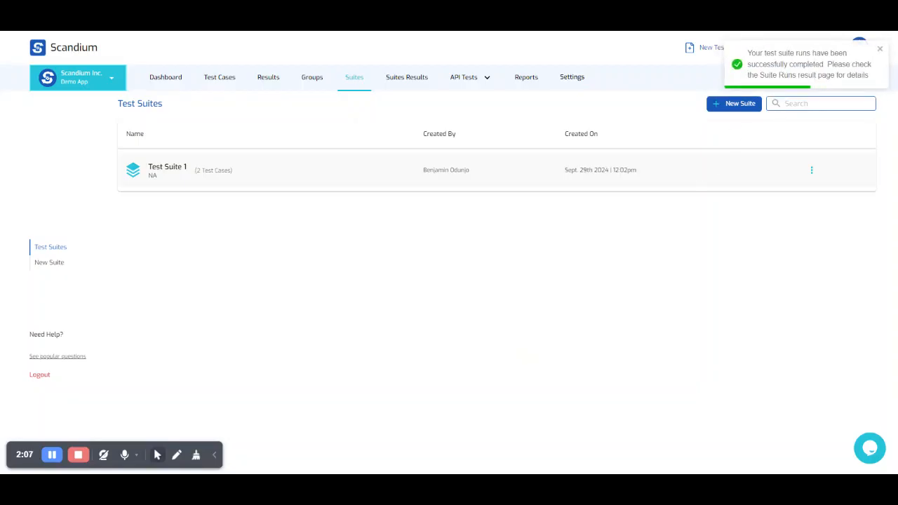
{"action": "mouse_move", "coordinate": [814, 76]}
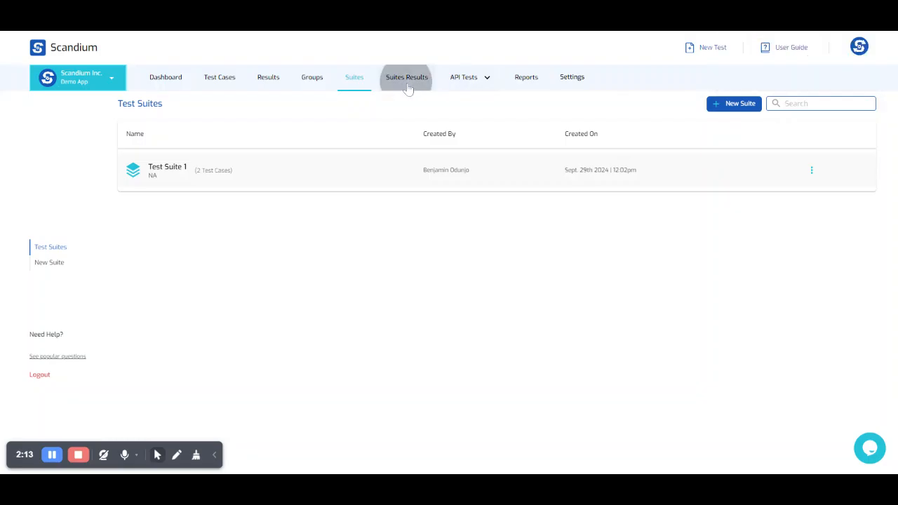
View the Suite Runs list showing Test Suite 1's remote runs passed 2 of 2.
{"action": "left_click", "coordinate": [407, 78]}
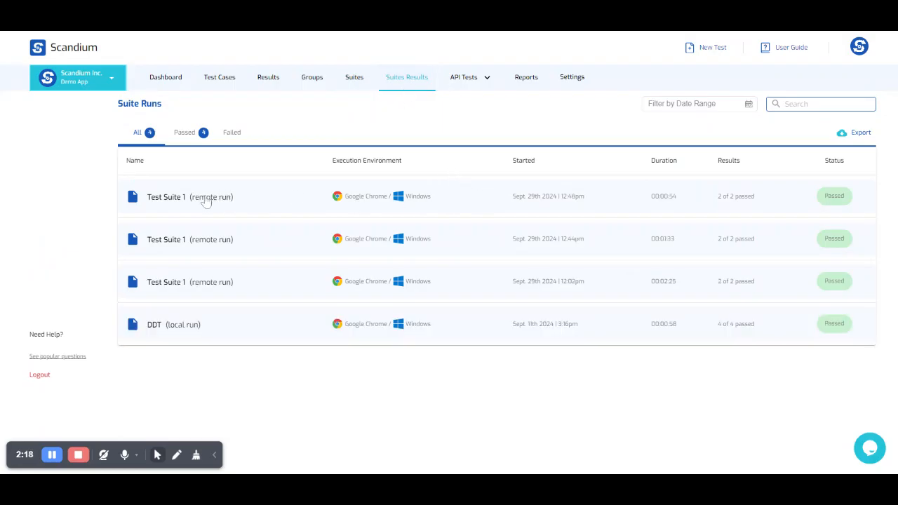
{"action": "mouse_move", "coordinate": [446, 207]}
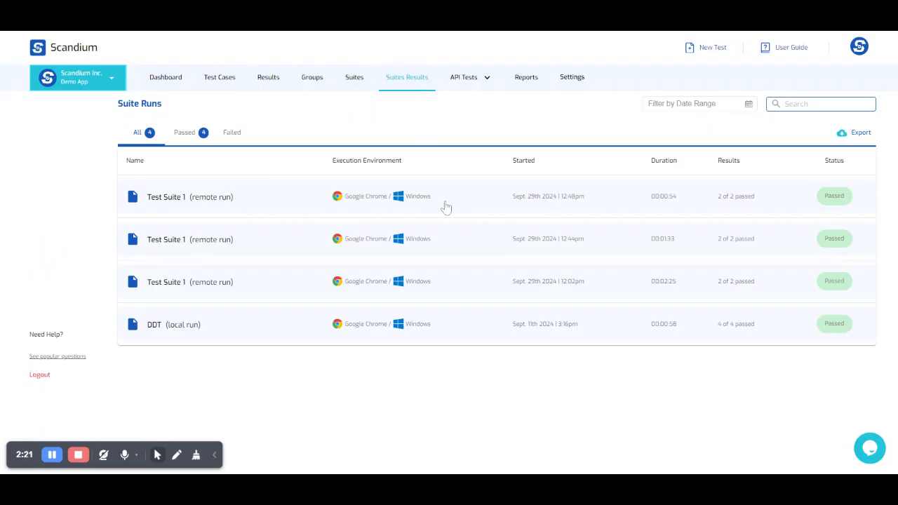
{"action": "mouse_move", "coordinate": [482, 246]}
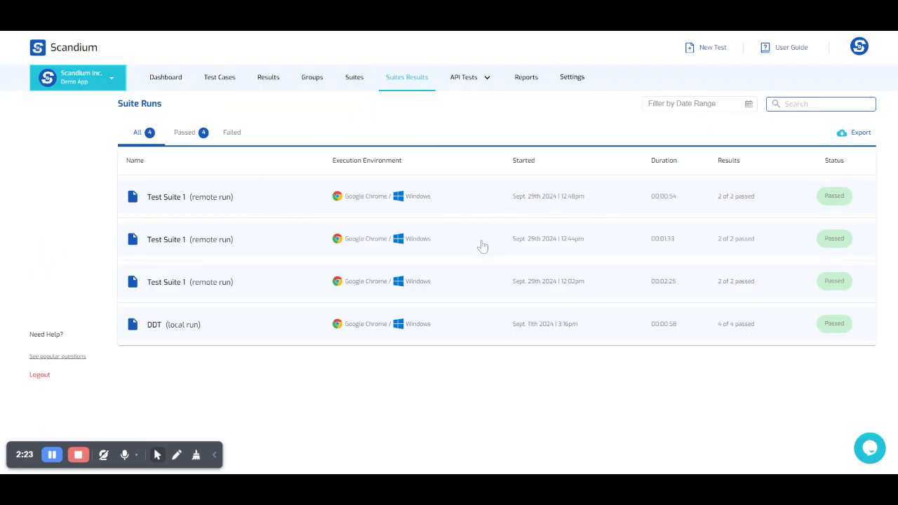
{"action": "mouse_move", "coordinate": [256, 292]}
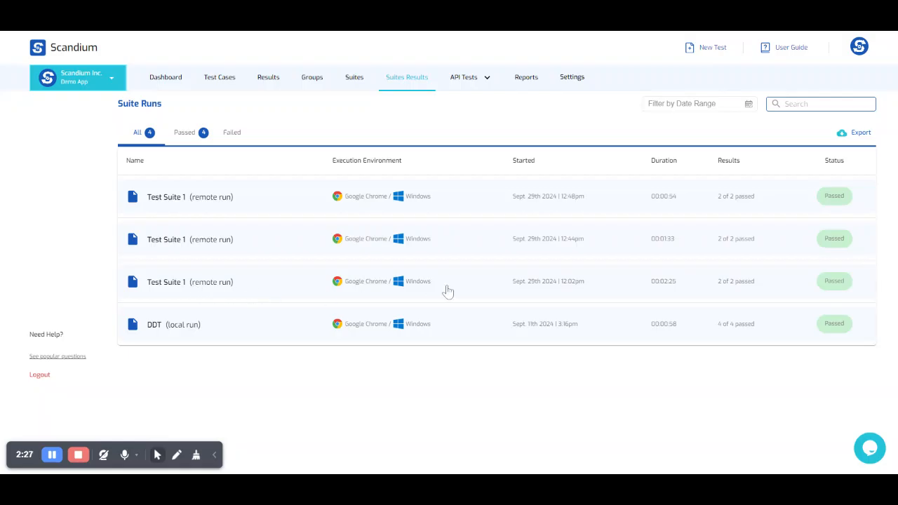
{"action": "mouse_move", "coordinate": [668, 291]}
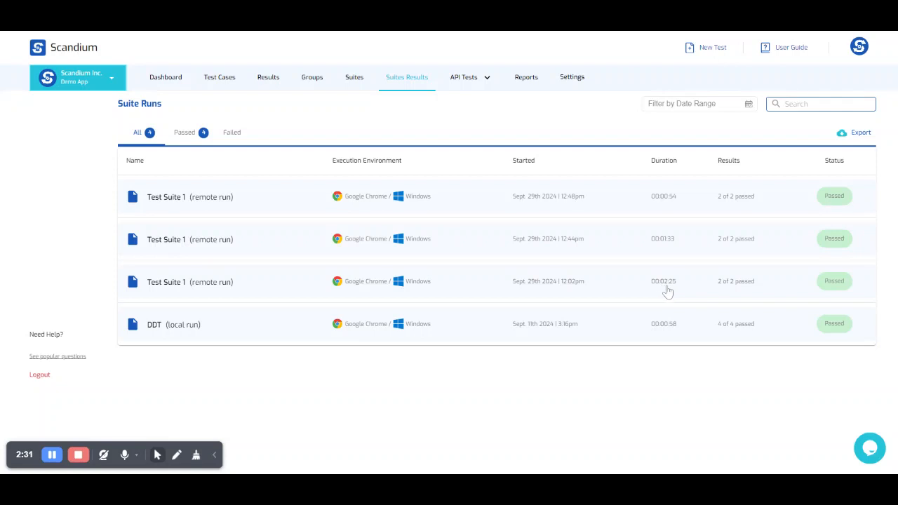
{"action": "mouse_move", "coordinate": [674, 289]}
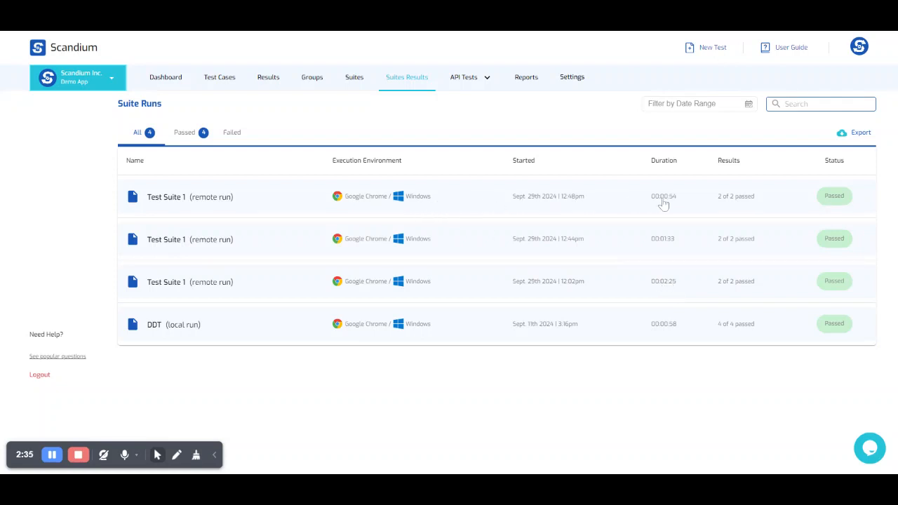
{"action": "mouse_move", "coordinate": [673, 205]}
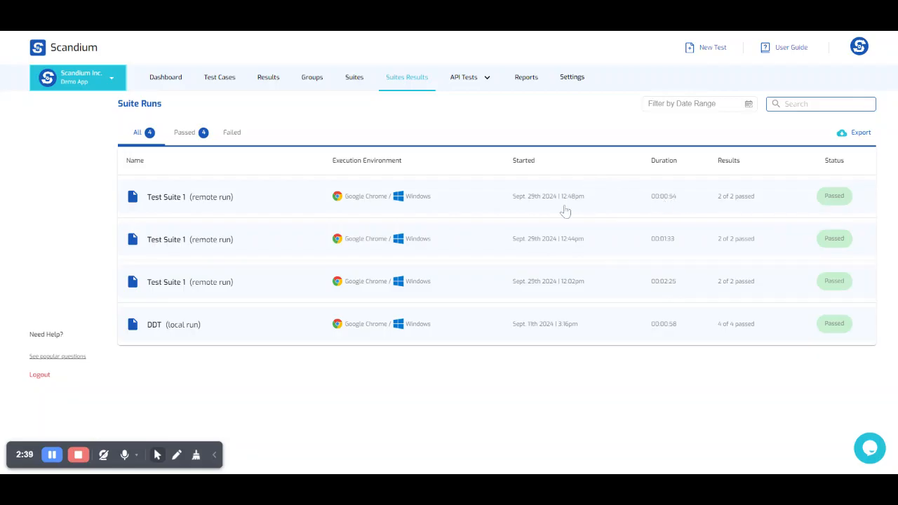
{"action": "mouse_move", "coordinate": [607, 284]}
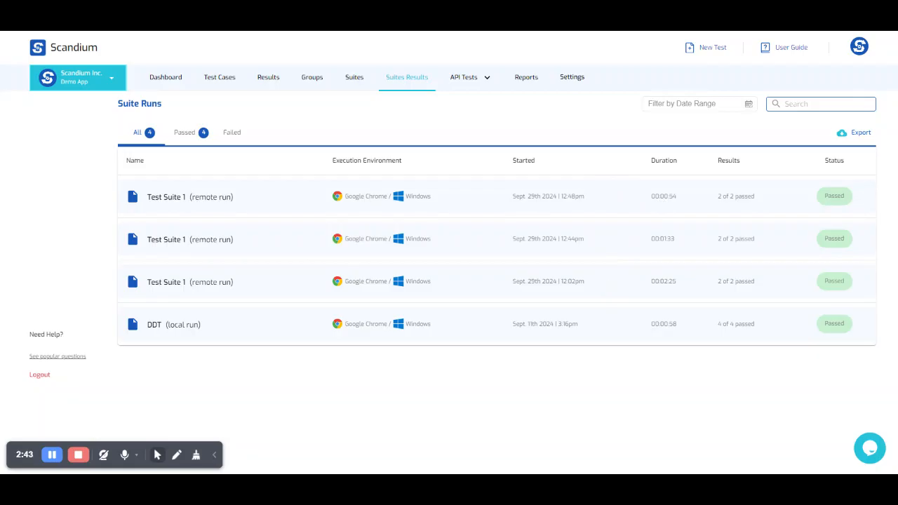
{"action": "mouse_move", "coordinate": [516, 117]}
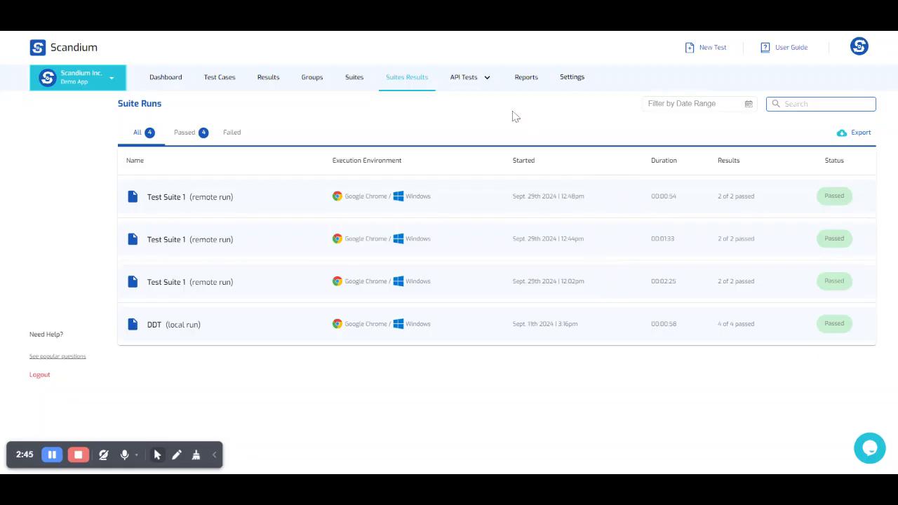
{"action": "mouse_move", "coordinate": [463, 123]}
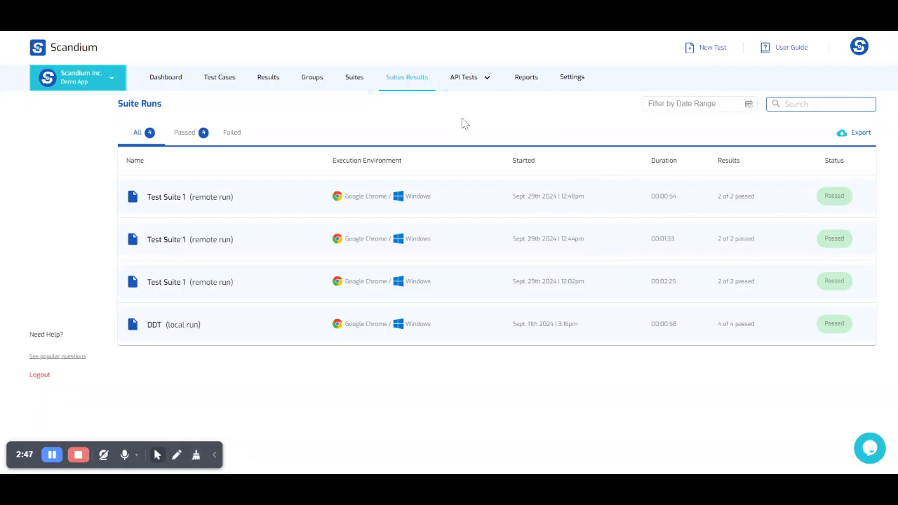
Begin a run schedule for Test Suite 1 named 'Daily run' with its description.
{"action": "left_click", "coordinate": [353, 77]}
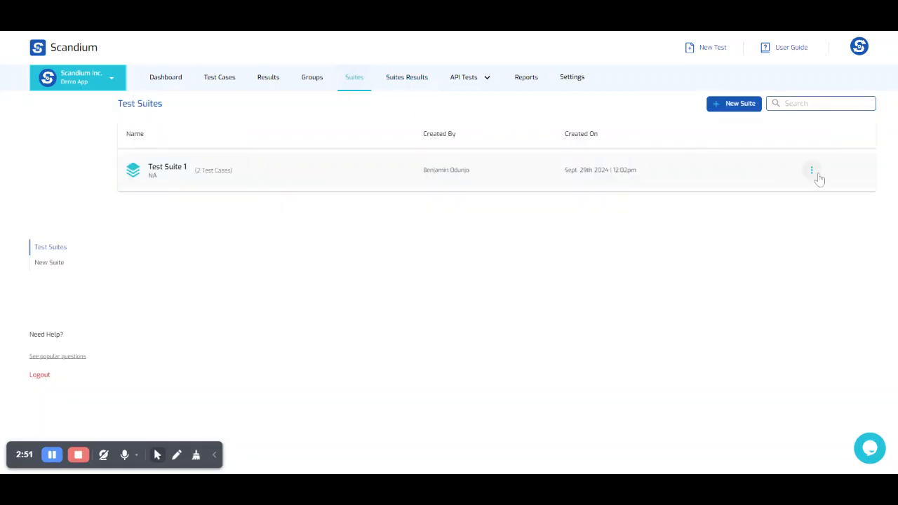
{"action": "left_click", "coordinate": [811, 169]}
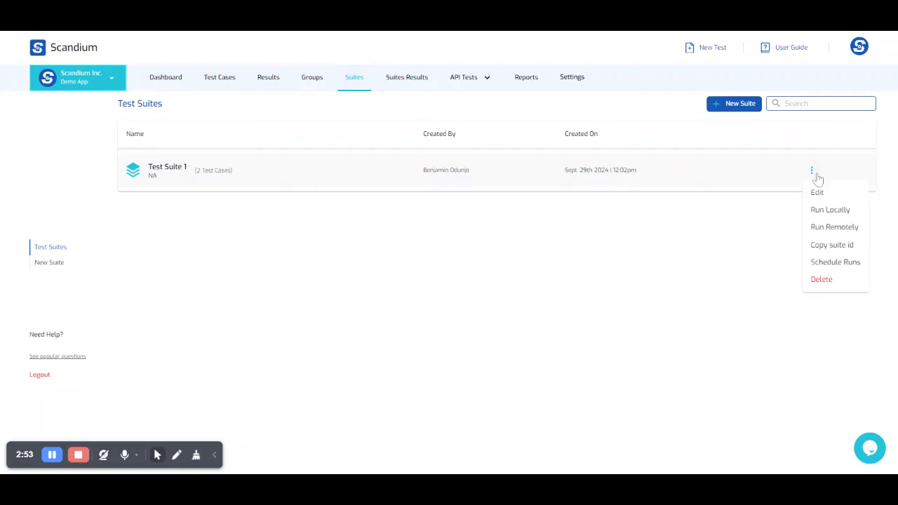
{"action": "mouse_move", "coordinate": [816, 177]}
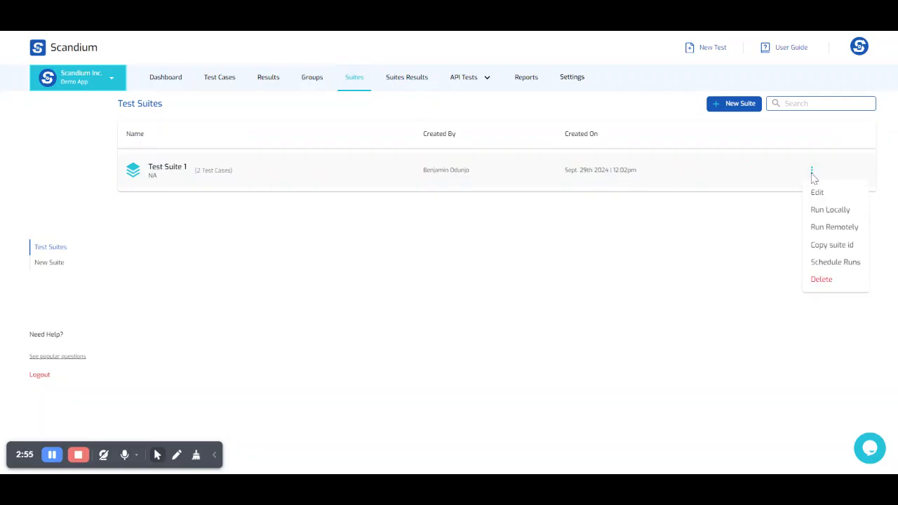
{"action": "mouse_move", "coordinate": [834, 263]}
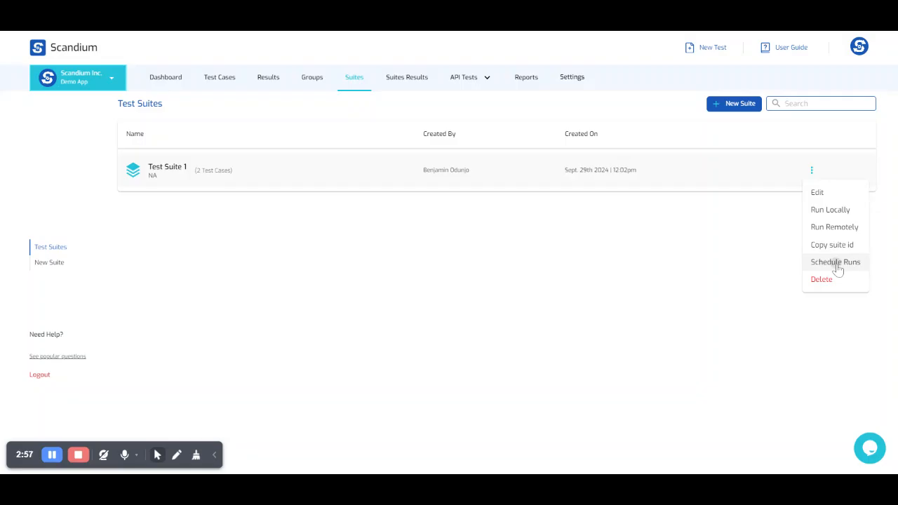
{"action": "left_click", "coordinate": [834, 262]}
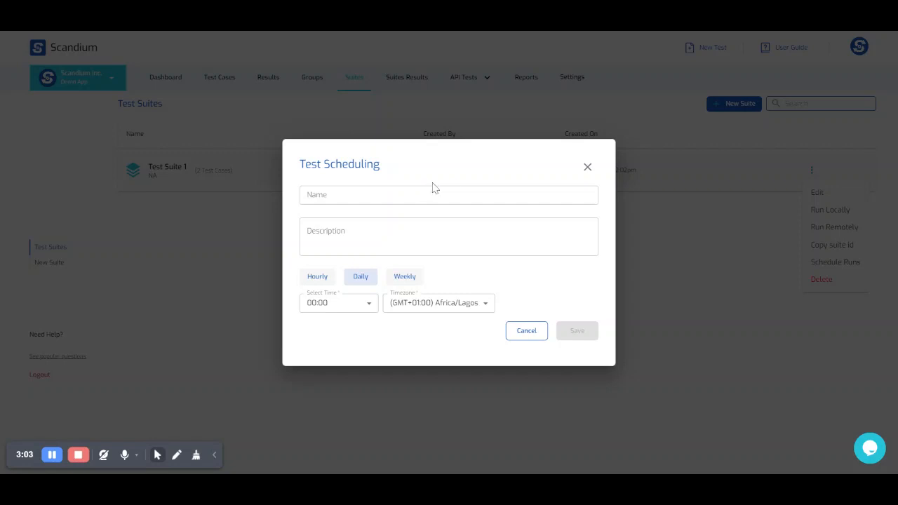
{"action": "left_click", "coordinate": [449, 194]}
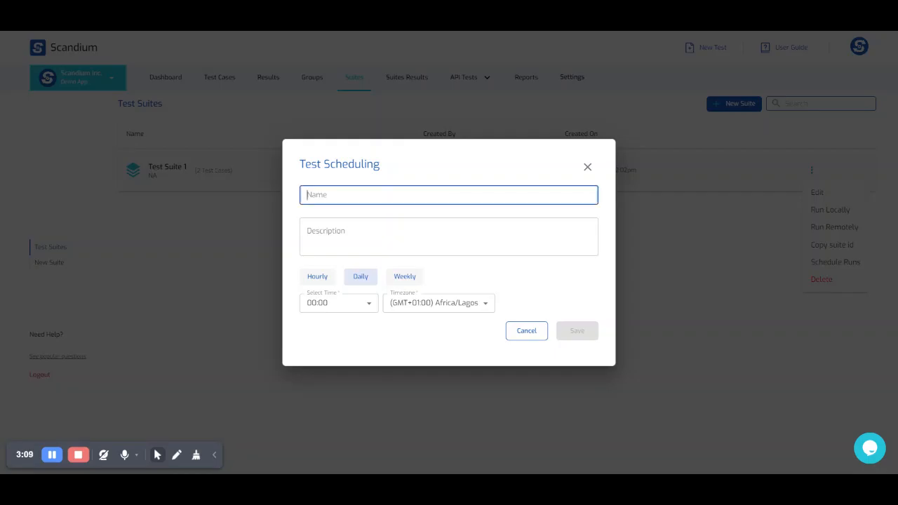
{"action": "type", "text": "Daily run"}
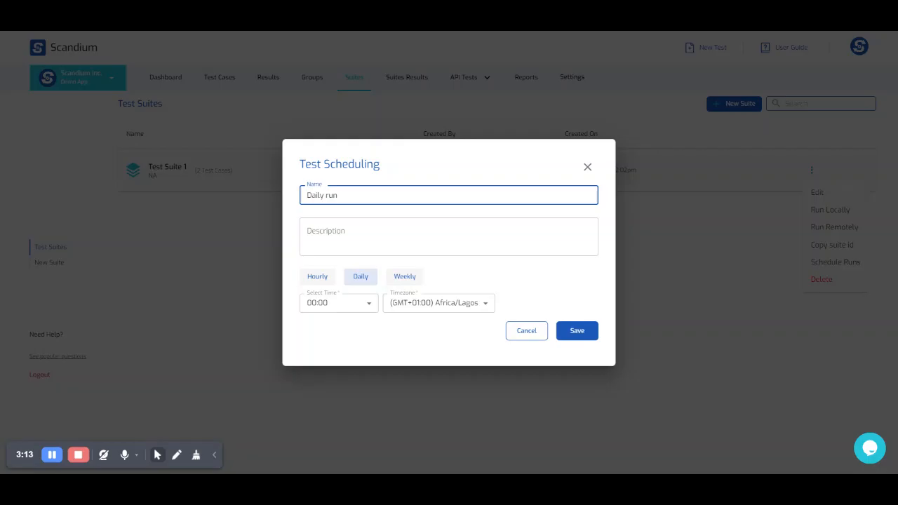
{"action": "type", "text": "NA"}
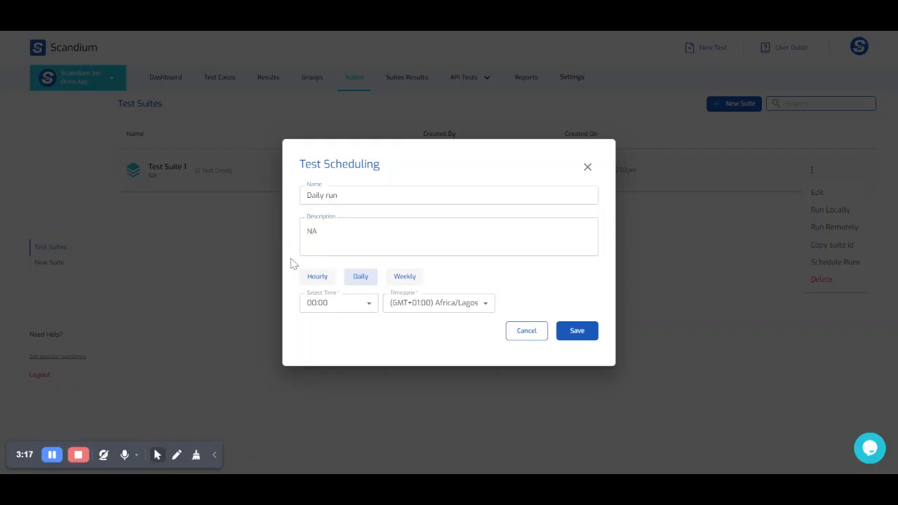
Set the schedule to Daily at 06:00 Africa/Lagos and save it.
{"action": "left_click", "coordinate": [317, 281]}
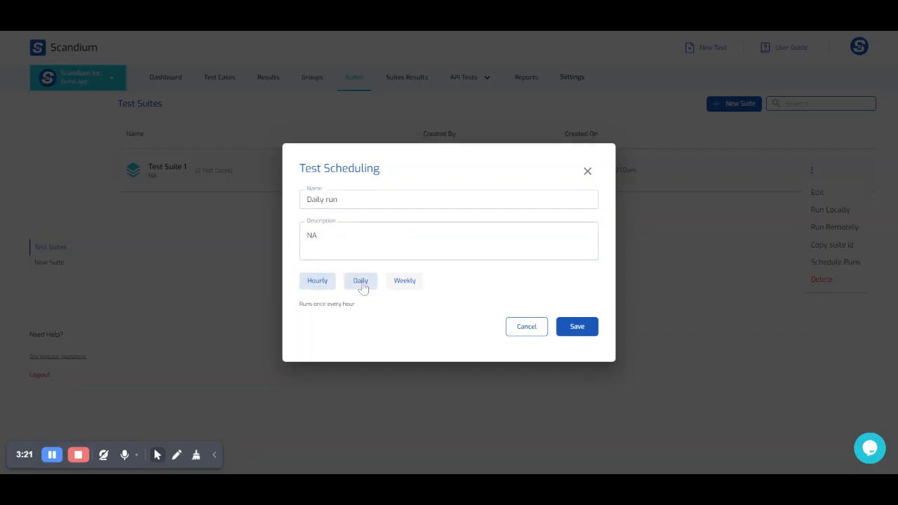
{"action": "left_click", "coordinate": [405, 281]}
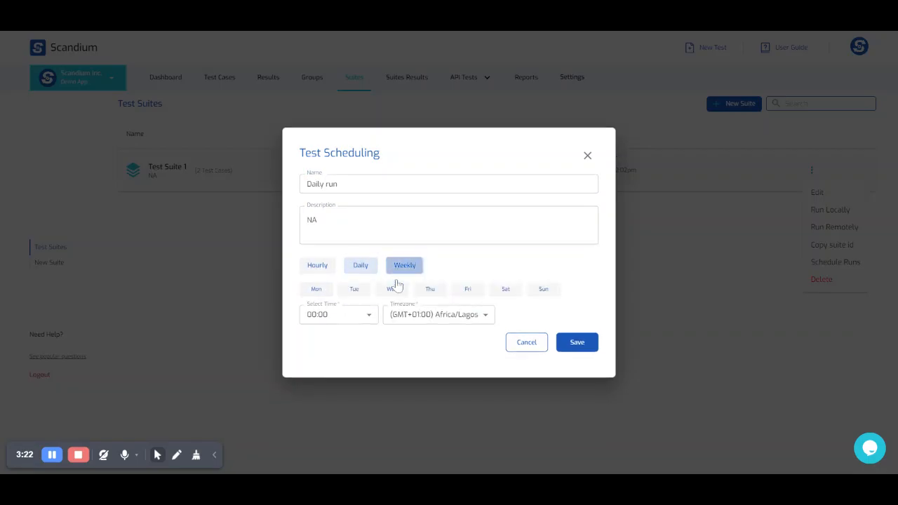
{"action": "left_click", "coordinate": [317, 266]}
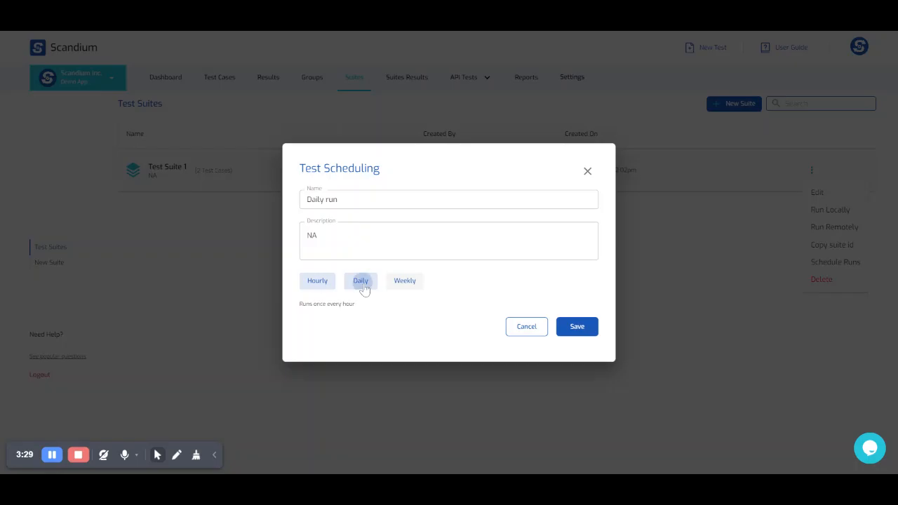
{"action": "left_click", "coordinate": [359, 281]}
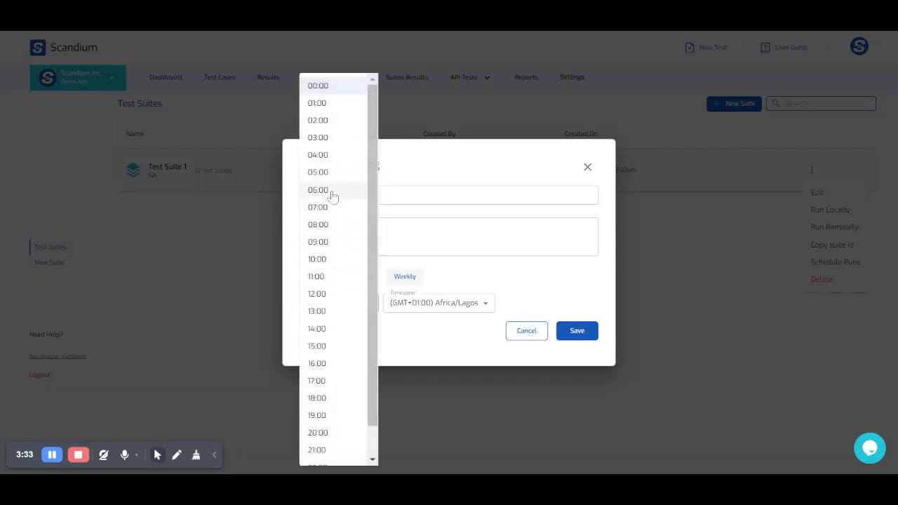
{"action": "left_click", "coordinate": [317, 189]}
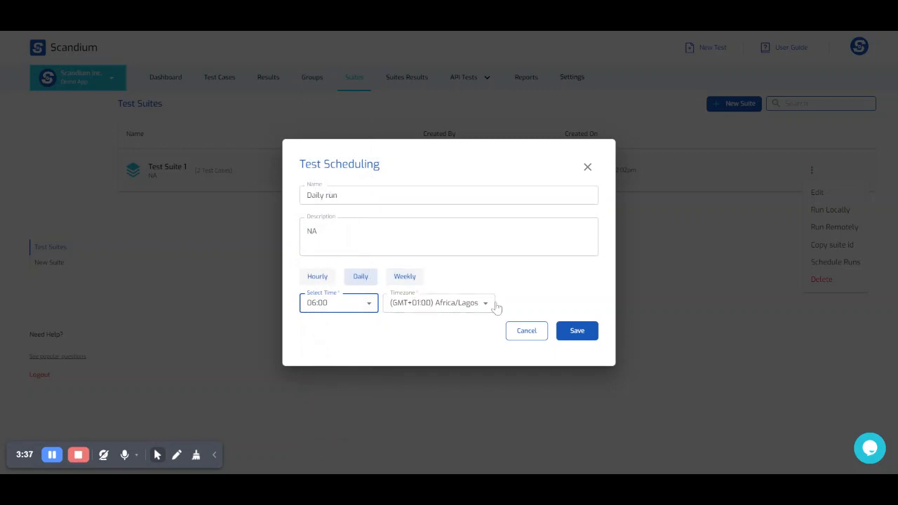
{"action": "left_click", "coordinate": [437, 303]}
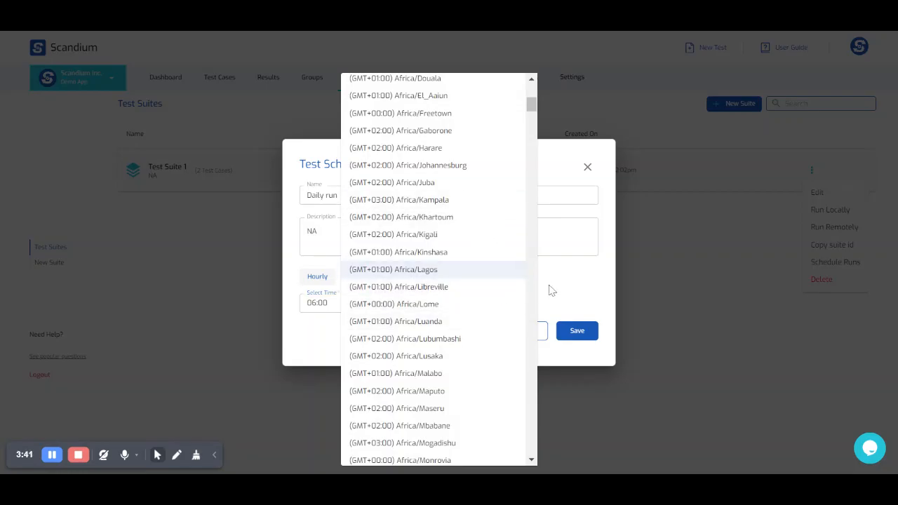
{"action": "left_click", "coordinate": [393, 269]}
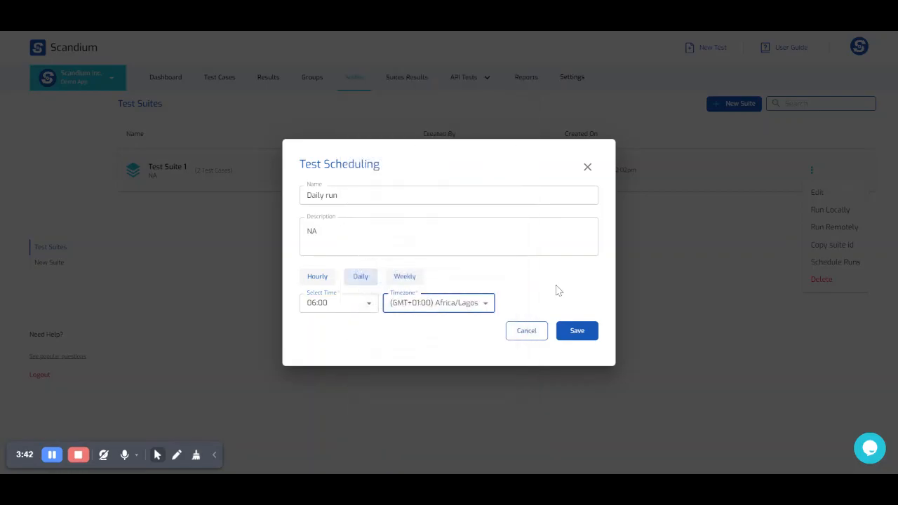
{"action": "left_click", "coordinate": [577, 331]}
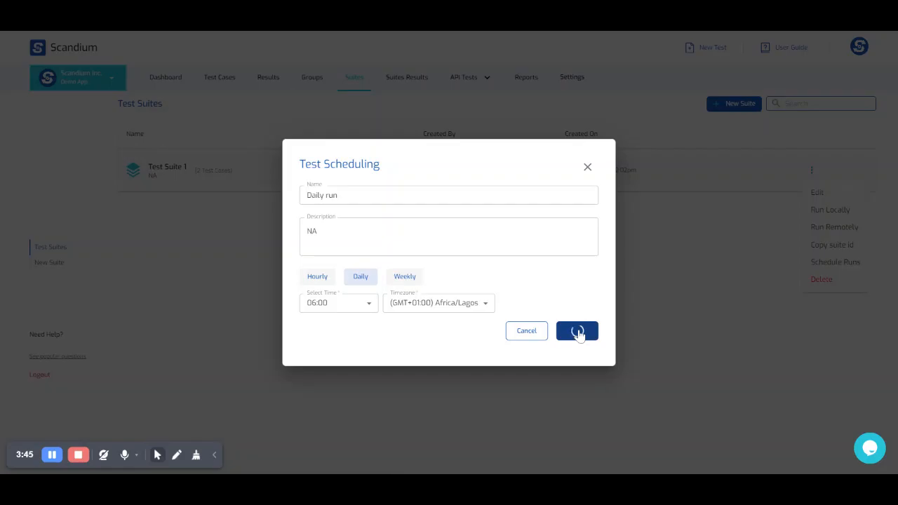
{"action": "left_click", "coordinate": [577, 331]}
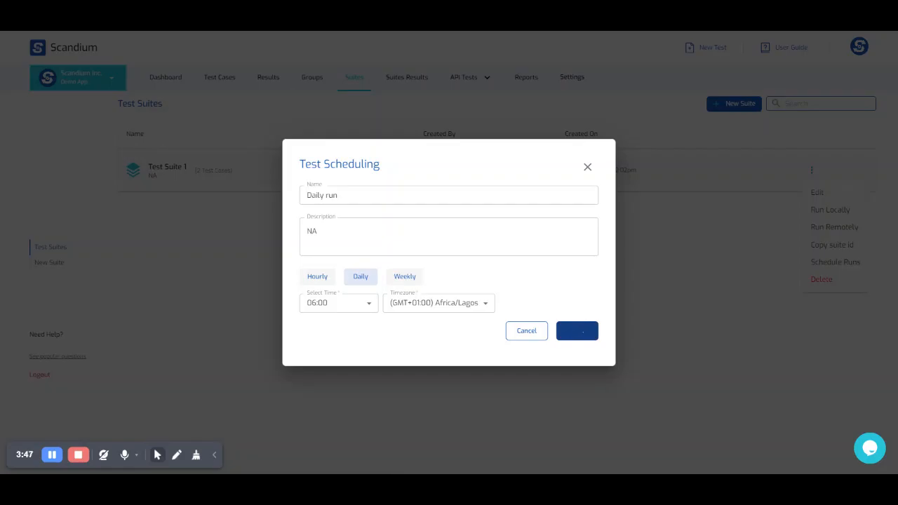
{"action": "left_click", "coordinate": [577, 331]}
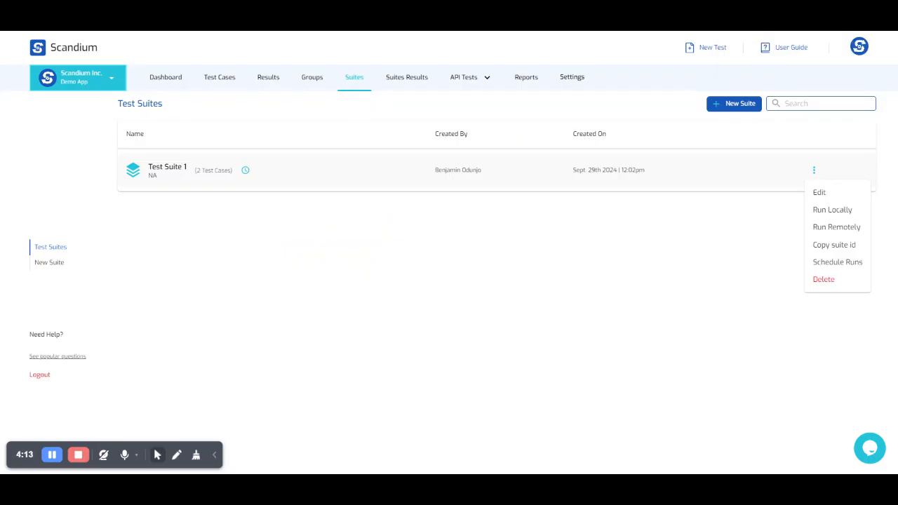
{"action": "mouse_move", "coordinate": [592, 235]}
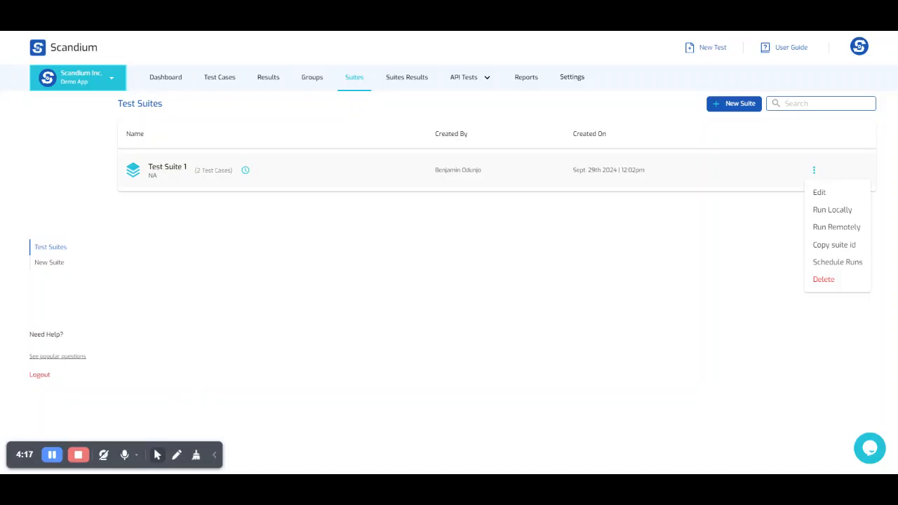
{"action": "mouse_move", "coordinate": [396, 204]}
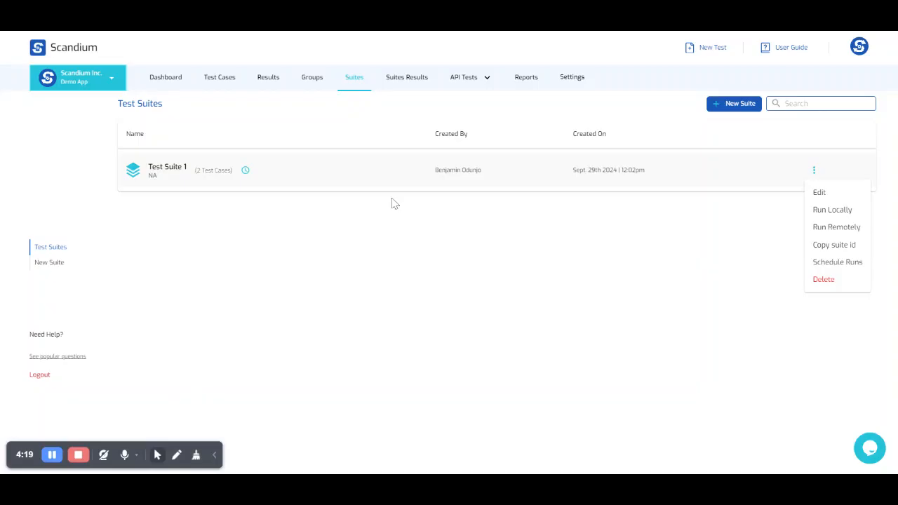
{"action": "left_click", "coordinate": [489, 236]}
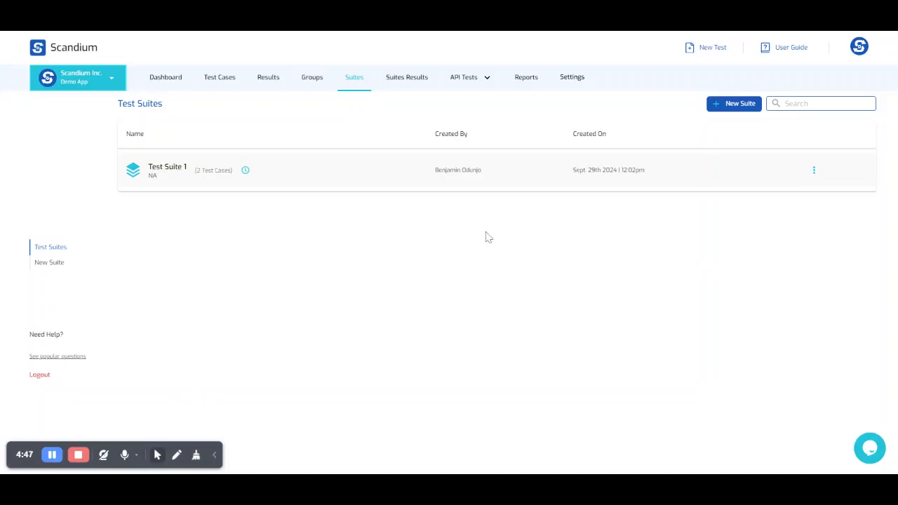
{"action": "mouse_move", "coordinate": [371, 226]}
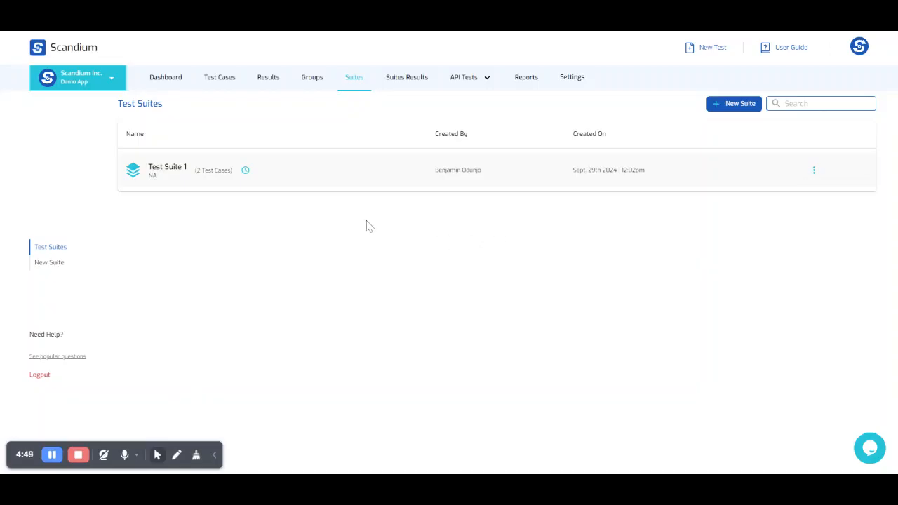
{"action": "mouse_move", "coordinate": [410, 214]}
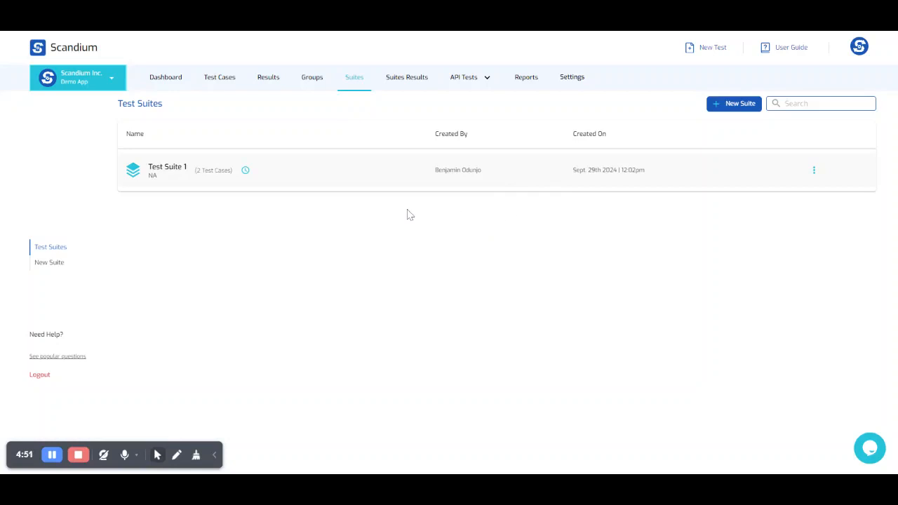
{"action": "mouse_move", "coordinate": [246, 172]}
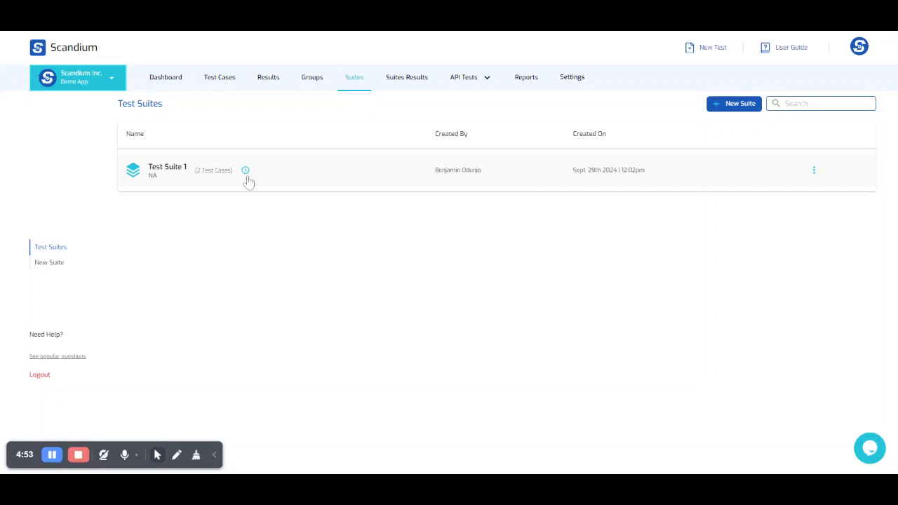
{"action": "mouse_move", "coordinate": [244, 171]}
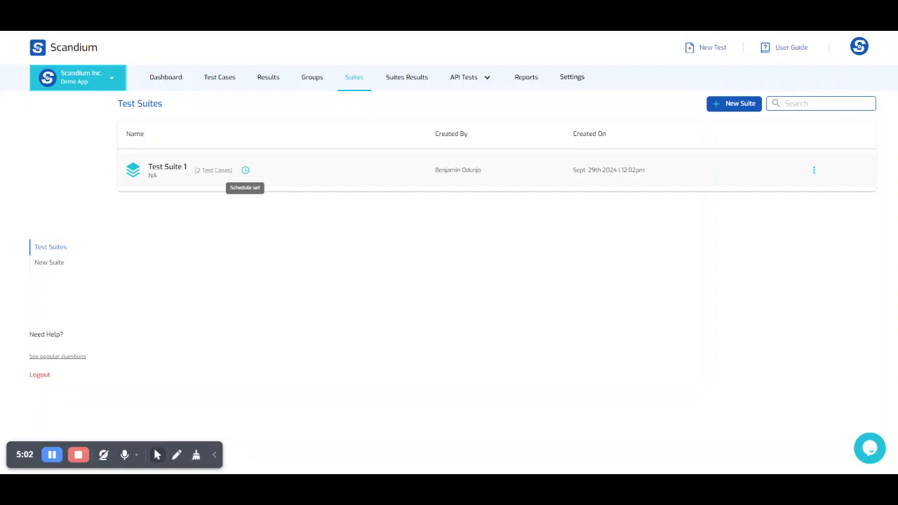
{"action": "mouse_move", "coordinate": [404, 236]}
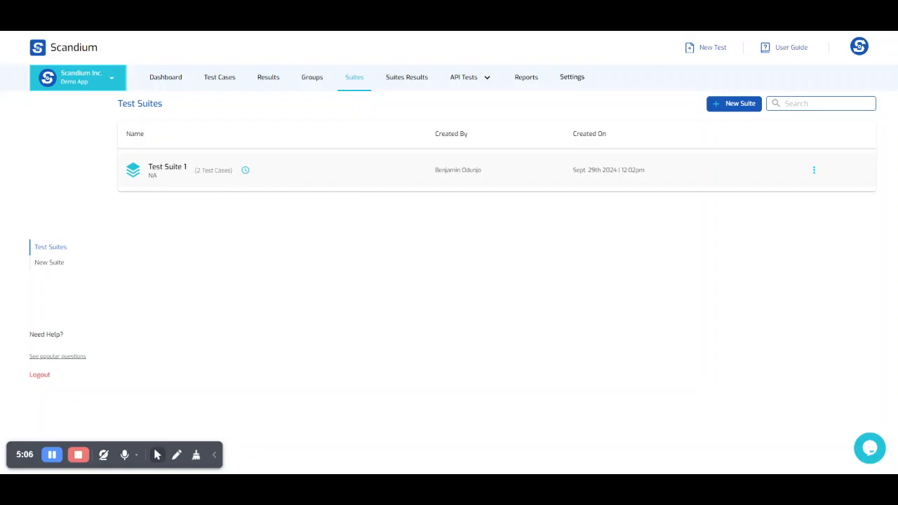
{"action": "mouse_move", "coordinate": [390, 96]}
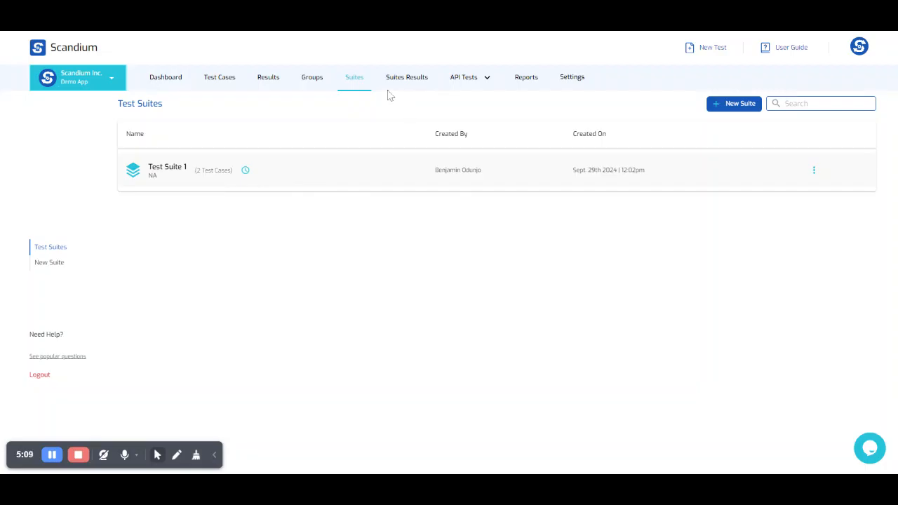
Open the latest Test Suite 1 run and filter to failed cases, showing none.
{"action": "left_click", "coordinate": [407, 78]}
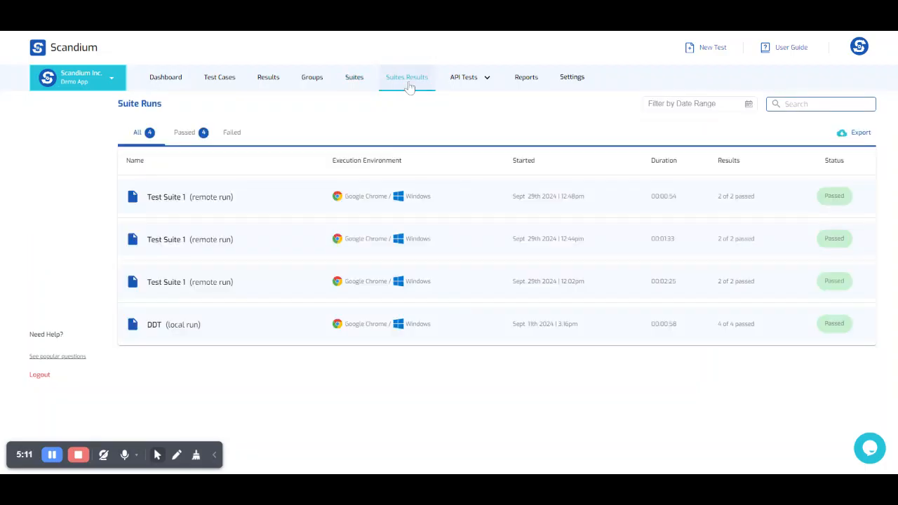
{"action": "mouse_move", "coordinate": [506, 208]}
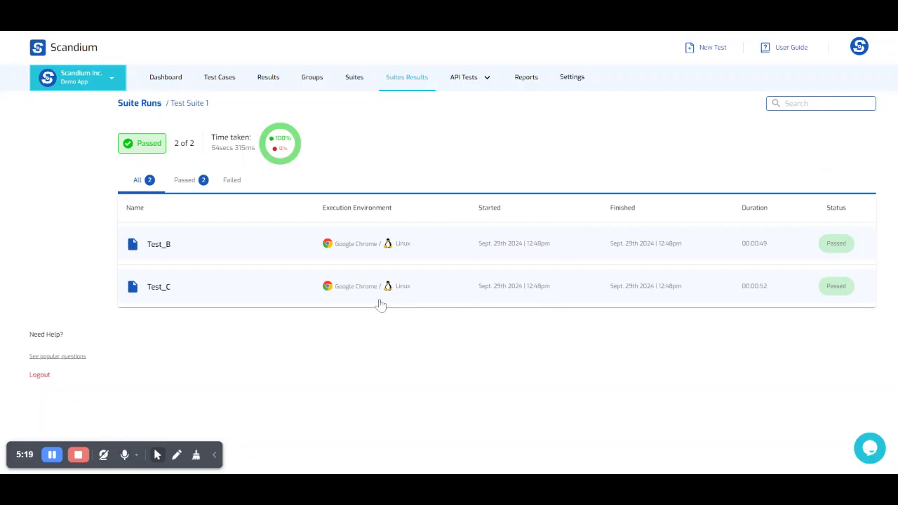
{"action": "mouse_move", "coordinate": [265, 301]}
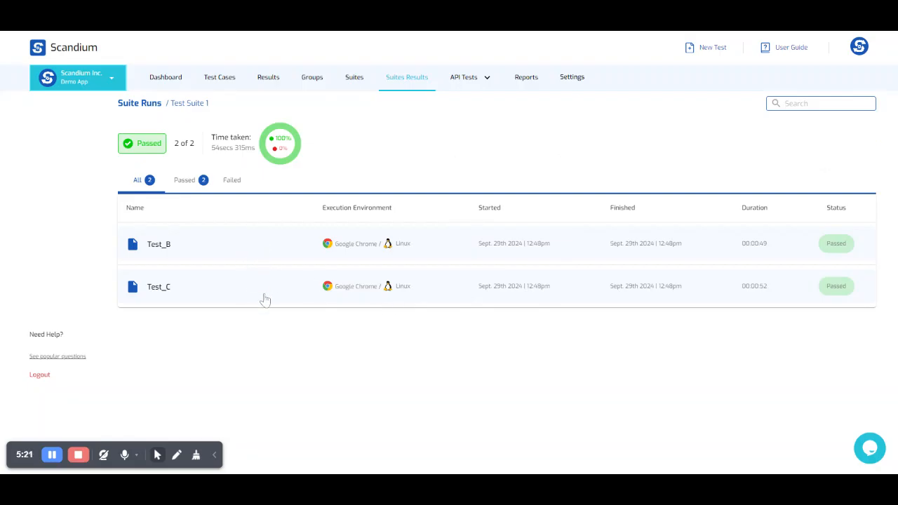
{"action": "mouse_move", "coordinate": [213, 148]}
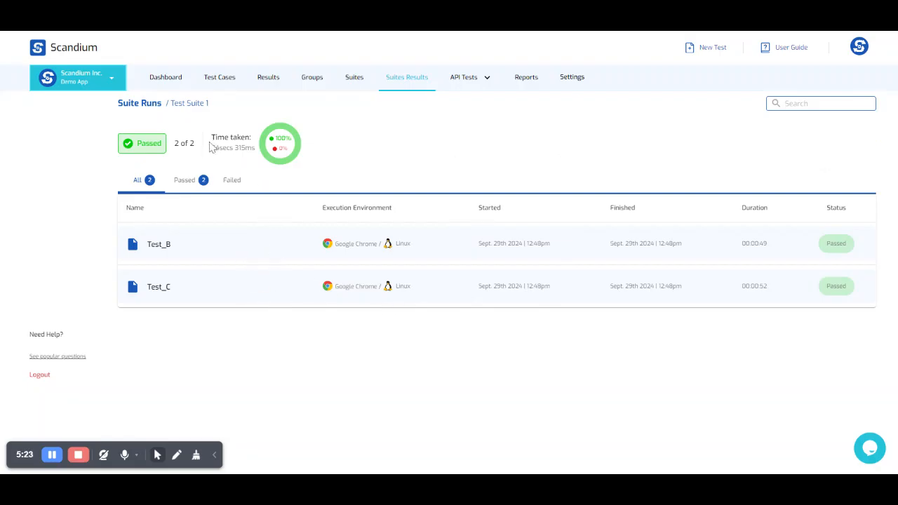
{"action": "mouse_move", "coordinate": [266, 250]}
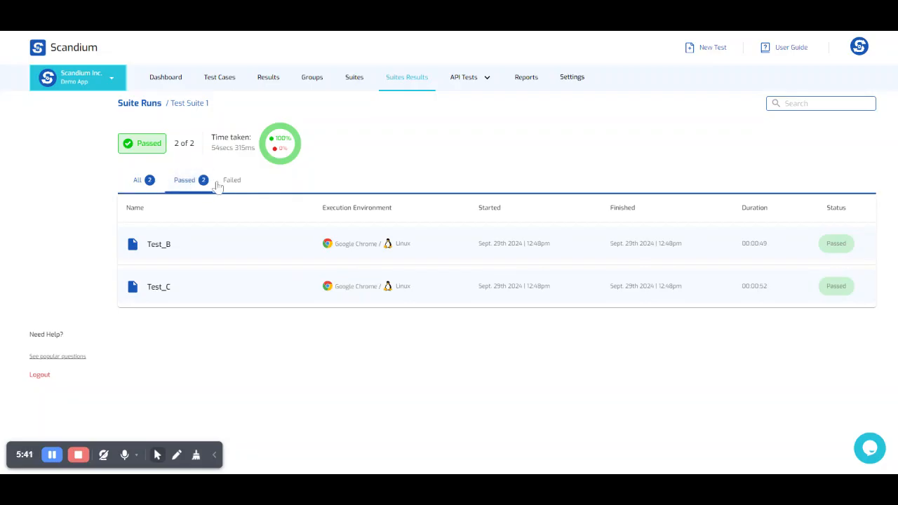
{"action": "left_click", "coordinate": [232, 179]}
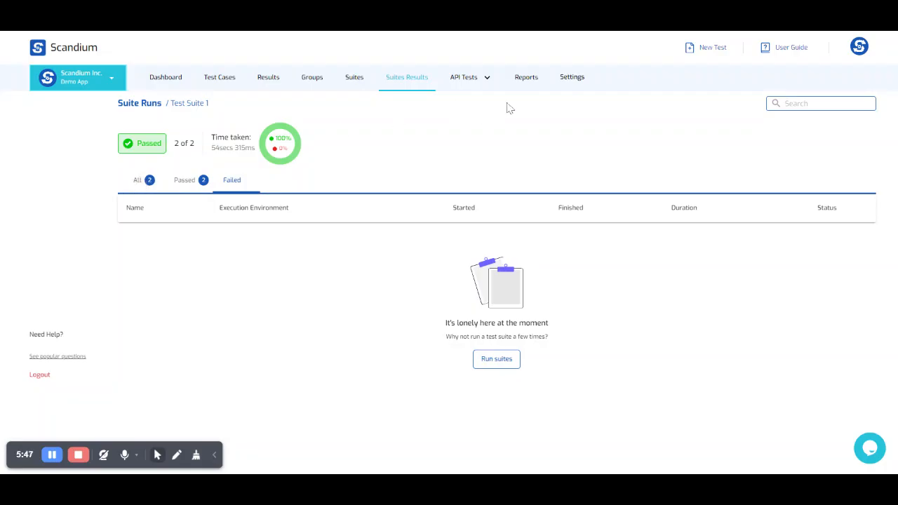
Review the Reports charts with 82% passed and 66.90sec average, leaving the date range unchanged.
{"action": "left_click", "coordinate": [525, 76]}
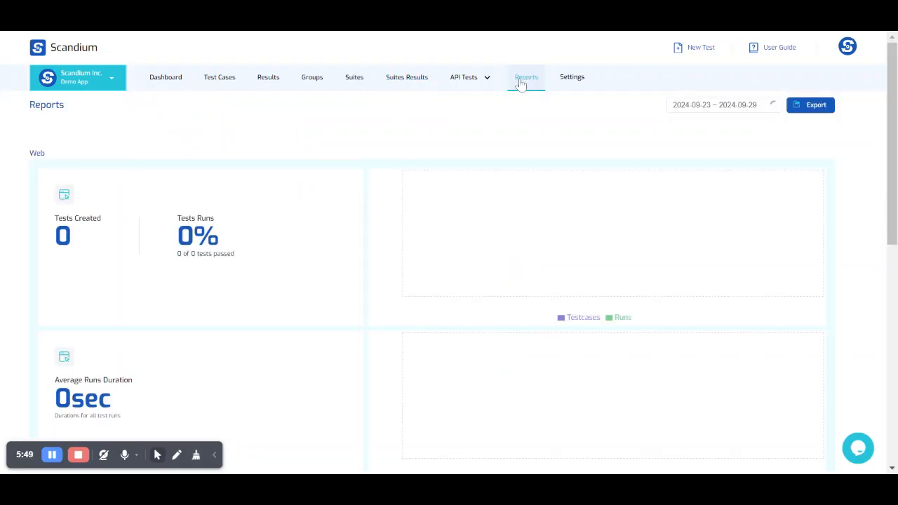
{"action": "left_click", "coordinate": [525, 77]}
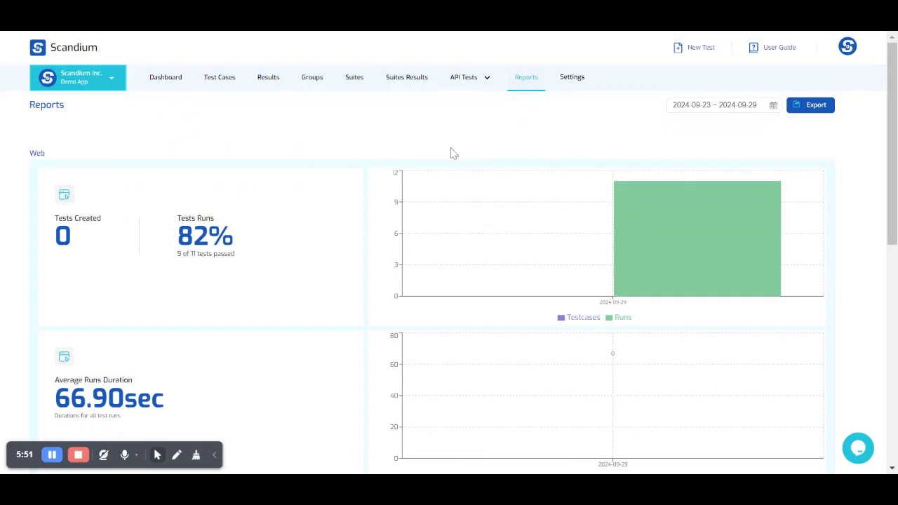
{"action": "mouse_move", "coordinate": [379, 158]}
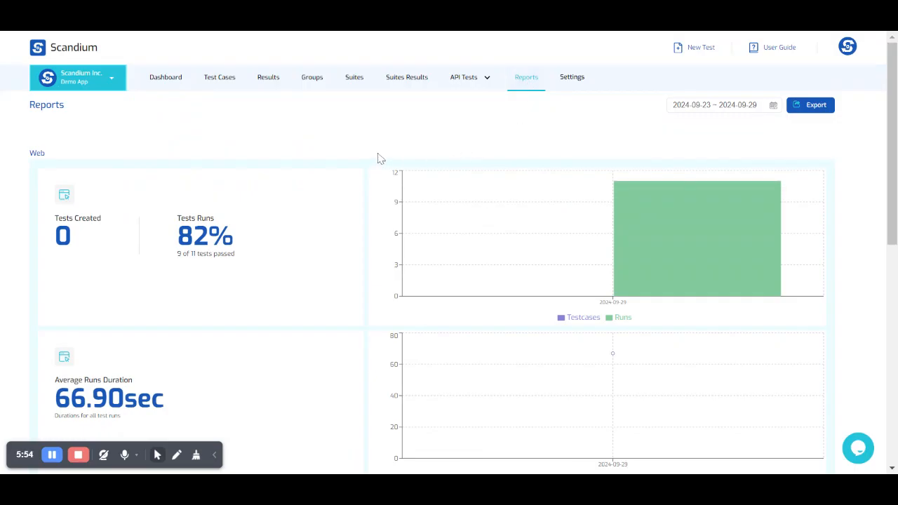
{"action": "scroll", "scroll_direction": "down", "scroll_amount": 3}
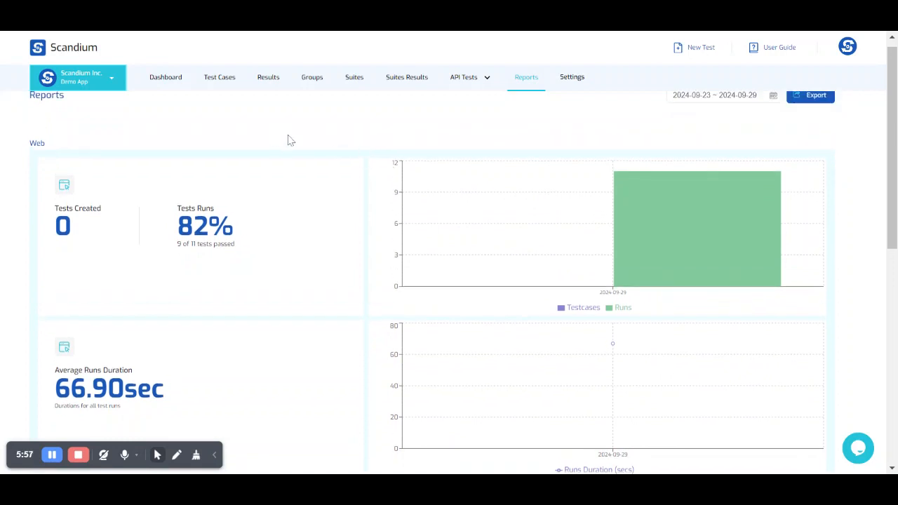
{"action": "scroll", "scroll_direction": "down", "scroll_amount": 3}
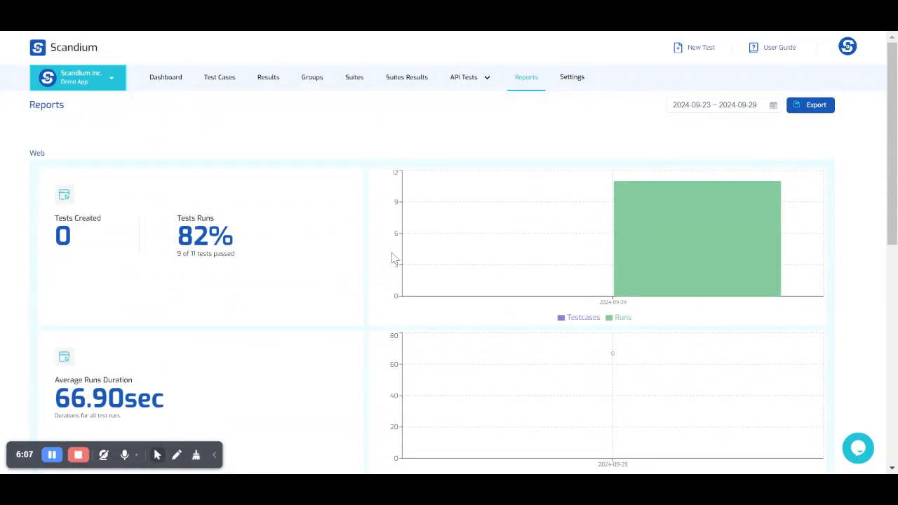
{"action": "scroll", "scroll_direction": "down", "scroll_amount": 3}
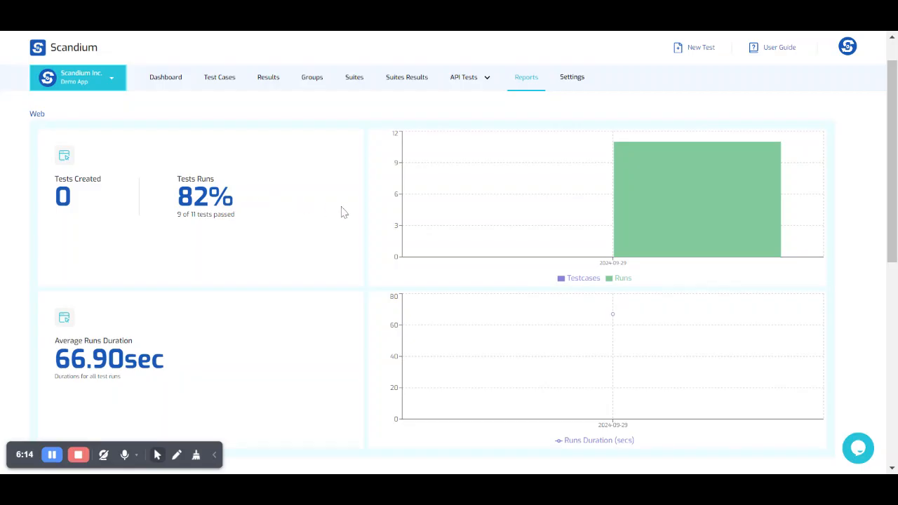
{"action": "scroll", "scroll_direction": "down", "scroll_amount": 3}
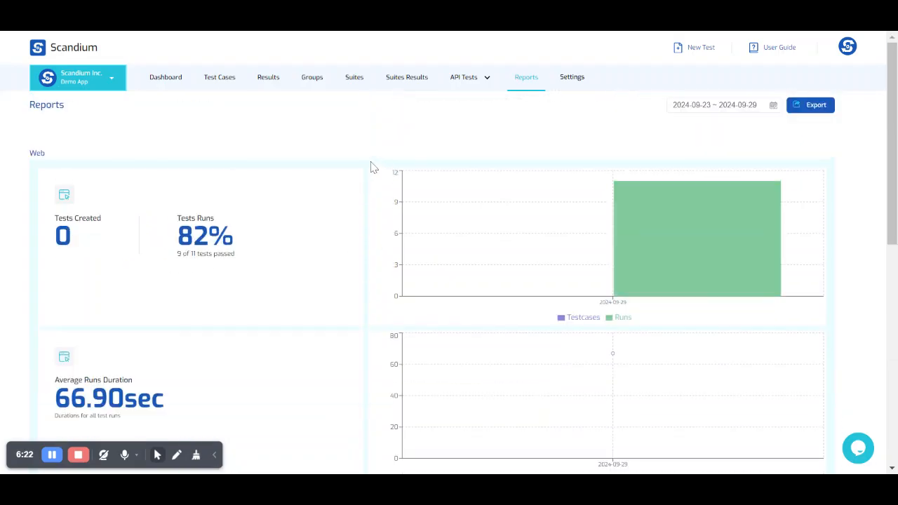
{"action": "mouse_move", "coordinate": [624, 153]}
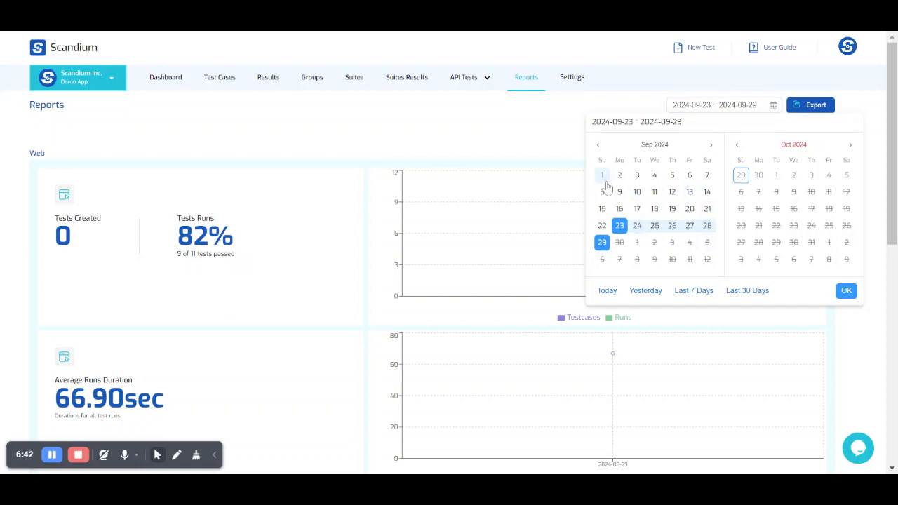
{"action": "mouse_move", "coordinate": [540, 124]}
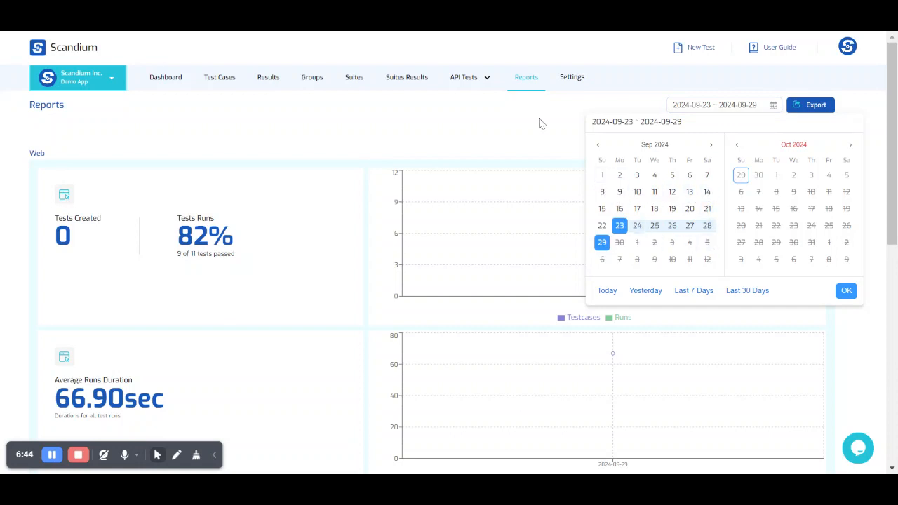
{"action": "left_click", "coordinate": [846, 290]}
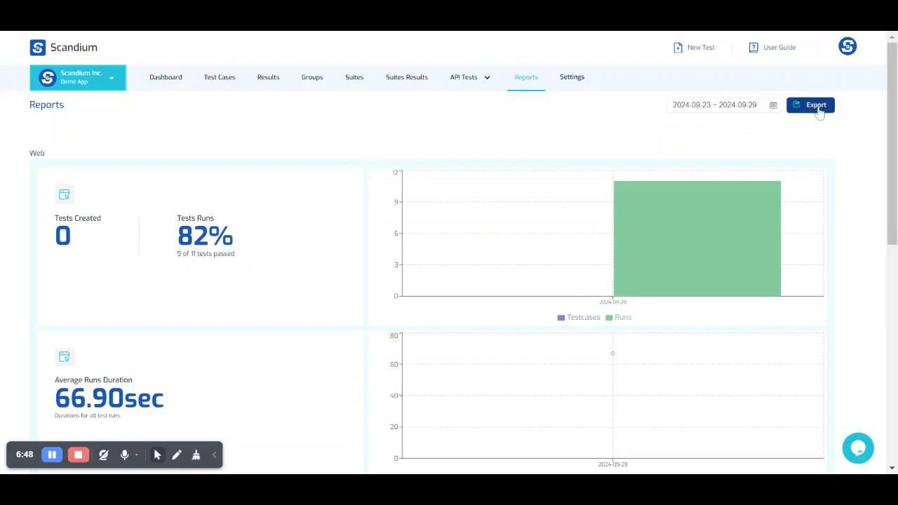
{"action": "mouse_move", "coordinate": [783, 145]}
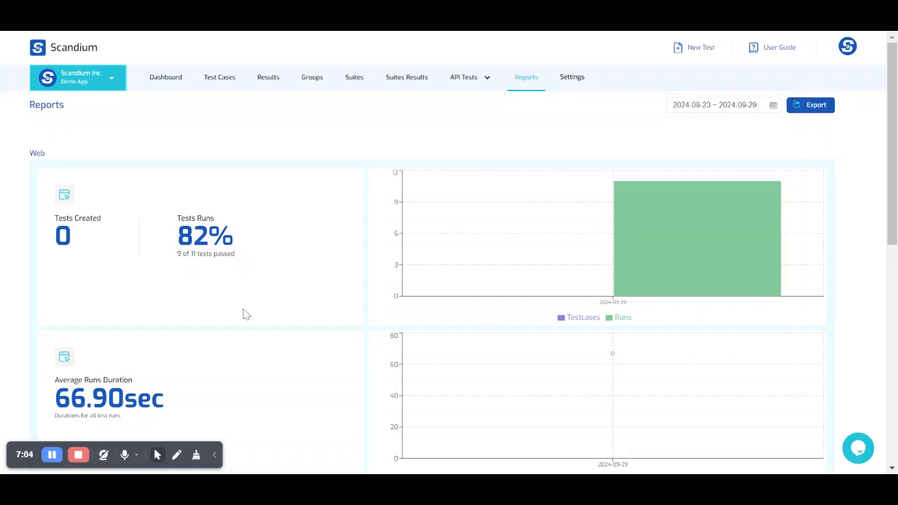
{"action": "mouse_move", "coordinate": [354, 241]}
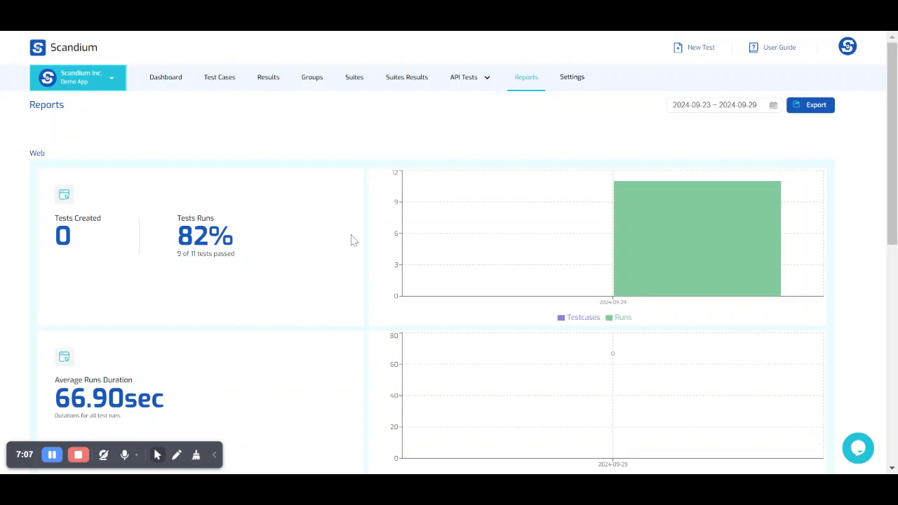